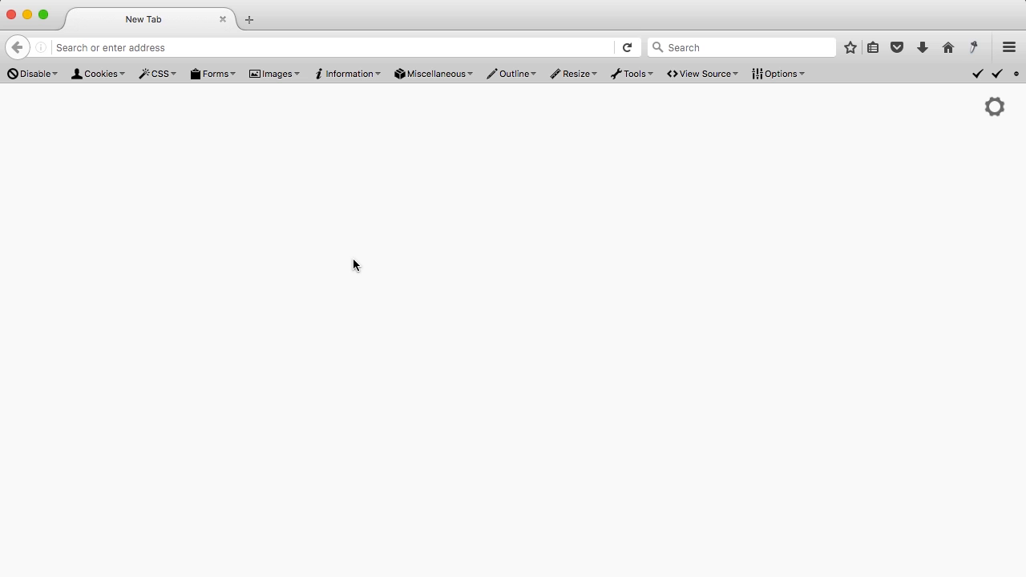
# Load ferdykorpershoek.nl in Firefox and go to its WordPress admin dashboard.
pyautogui.write('ferdykorpershoek.nl/')
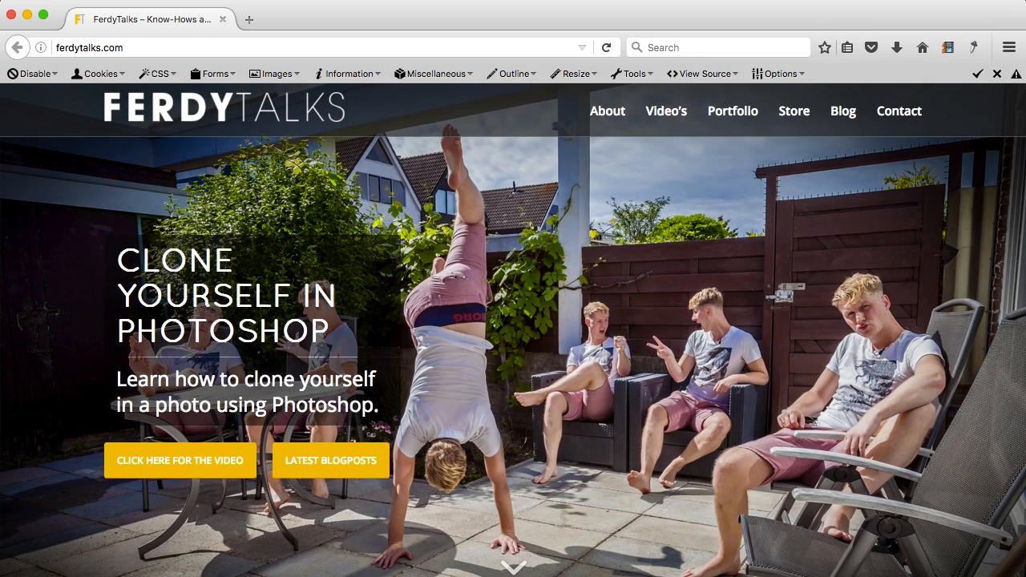
pyautogui.click(321, 47)
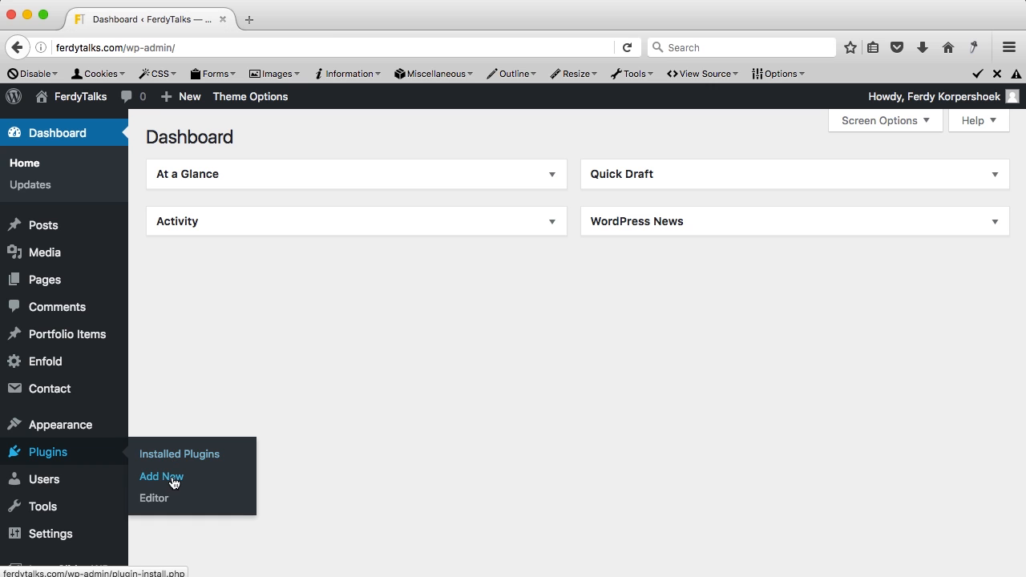
# Search the plugin directory for 'WP Maintenance mode'.
pyautogui.click(161, 476)
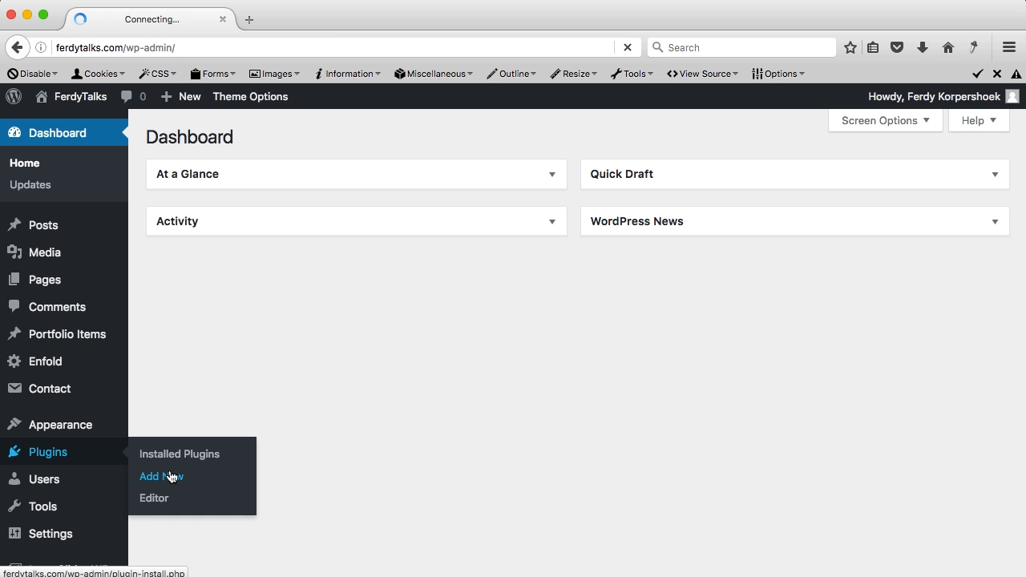
pyautogui.click(161, 476)
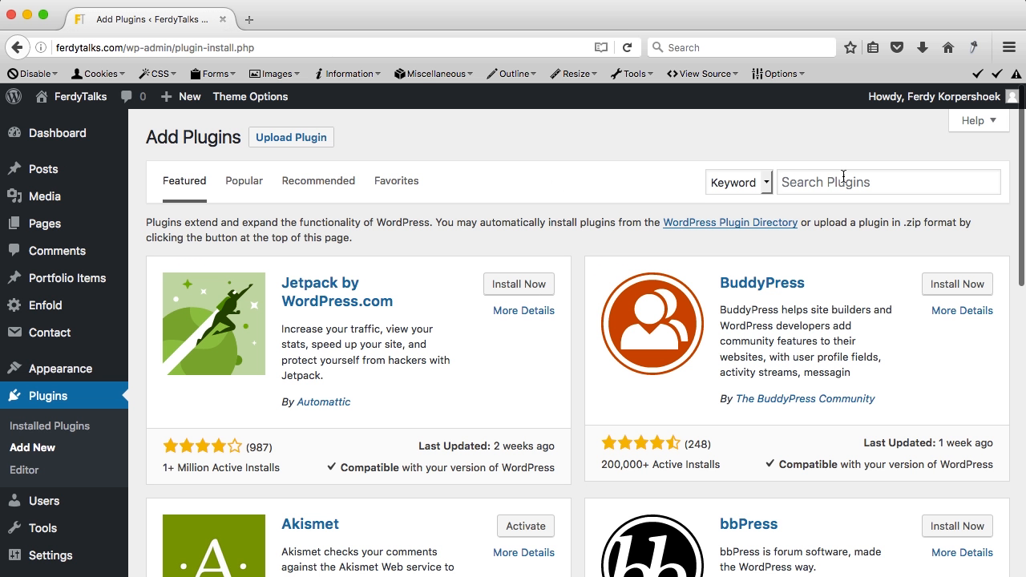
pyautogui.write('WP Ma')
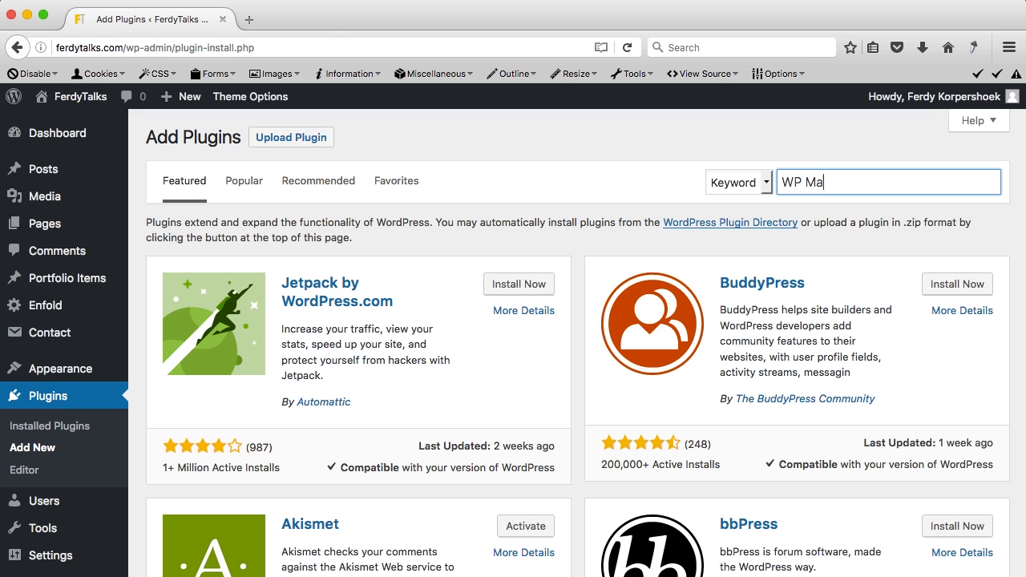
pyautogui.write('intenance mod')
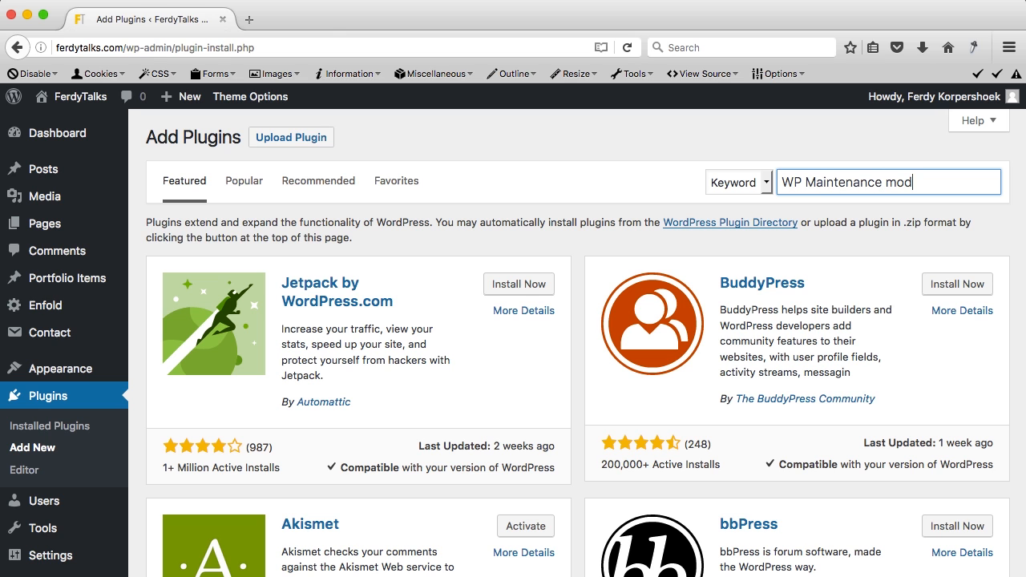
pyautogui.press('Return')
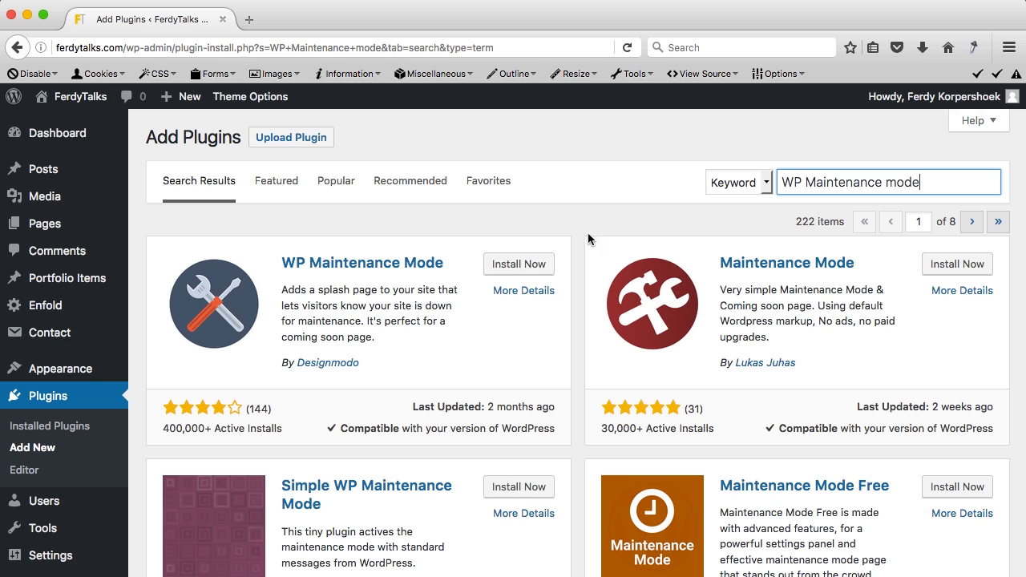
pyautogui.moveTo(164, 432)
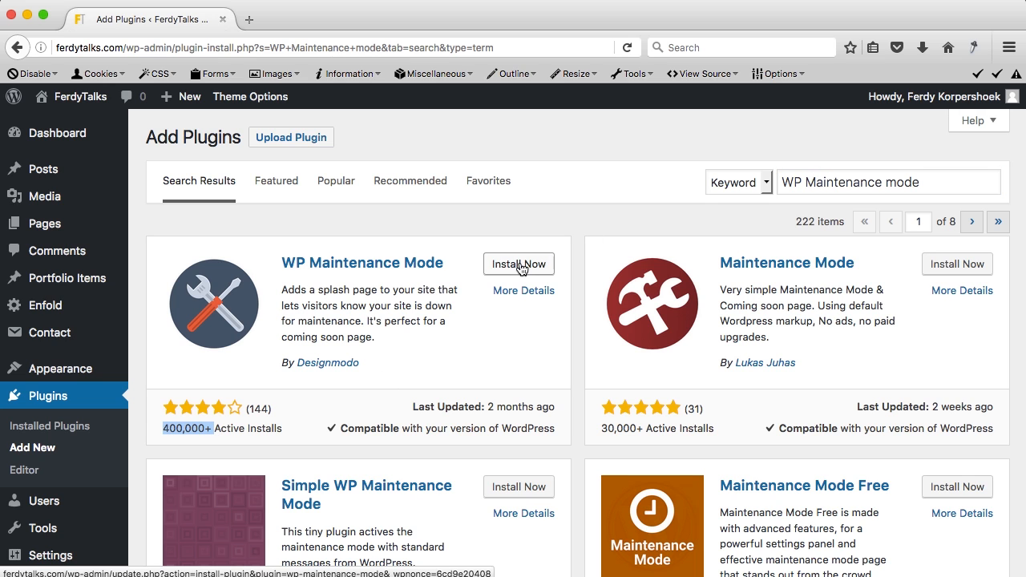
# Install and activate the WP Maintenance Mode plugin.
pyautogui.click(518, 264)
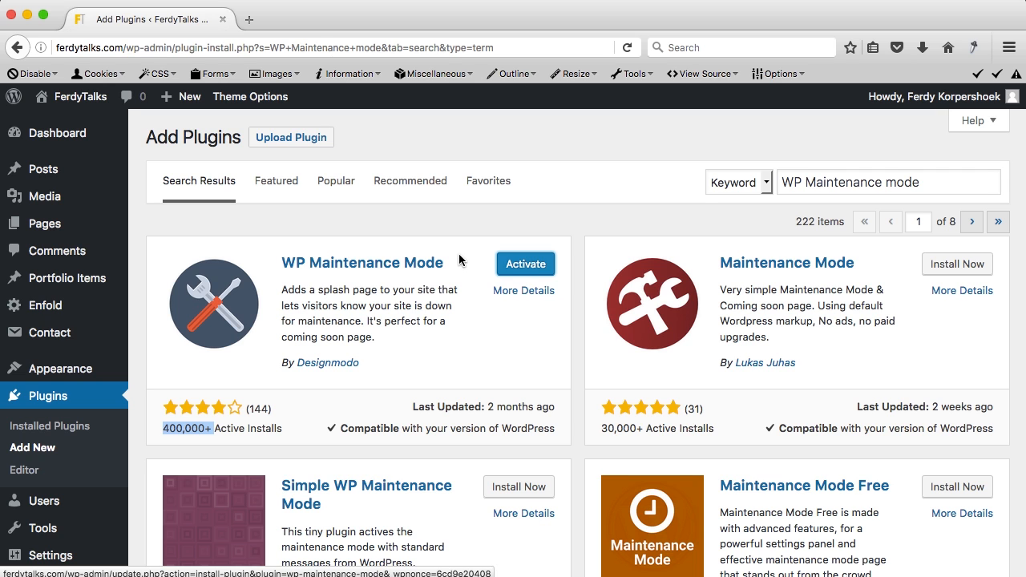
pyautogui.click(525, 264)
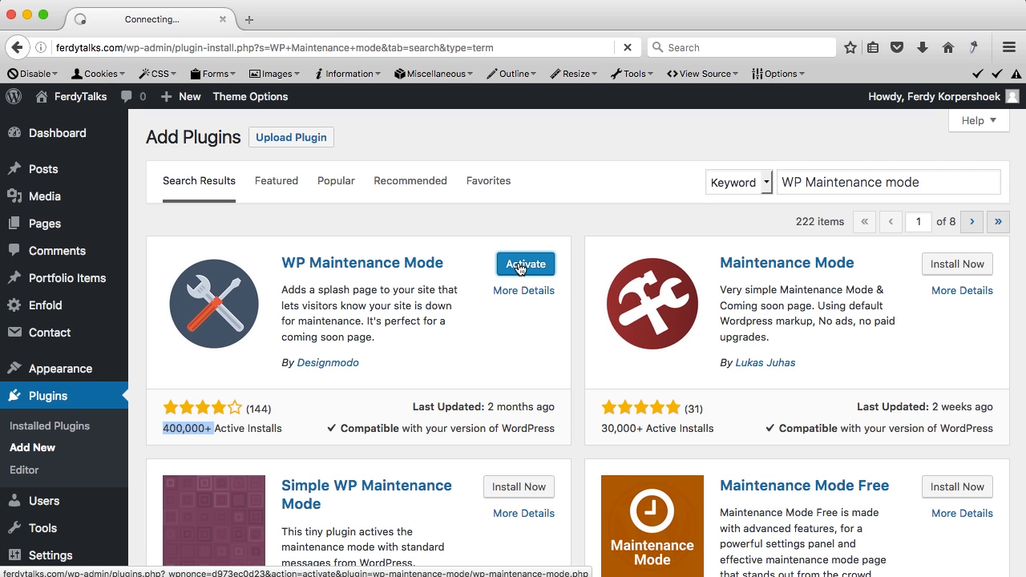
pyautogui.click(525, 264)
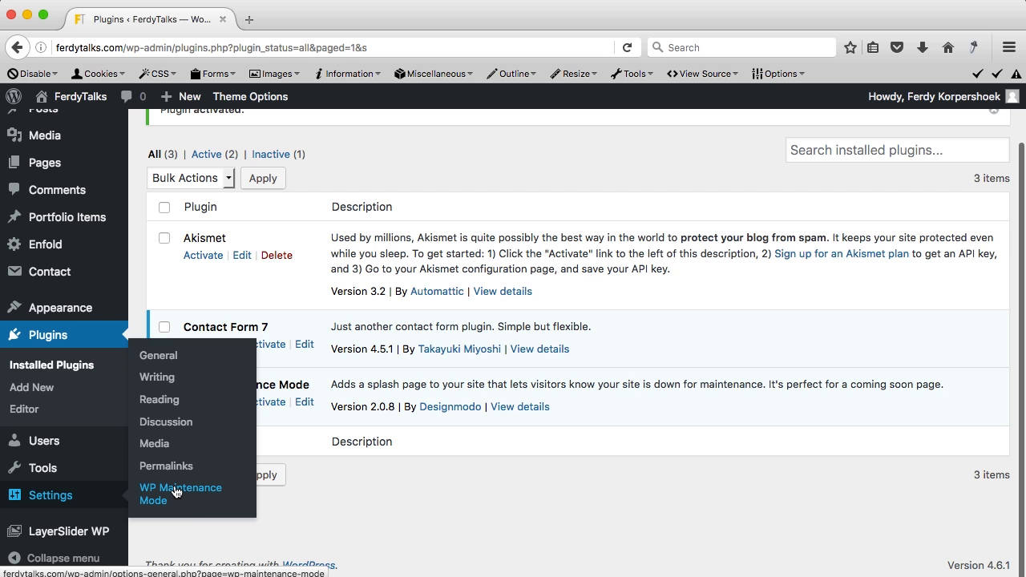
# Set WP Maintenance Mode Status to Activated and save the general settings.
pyautogui.click(180, 494)
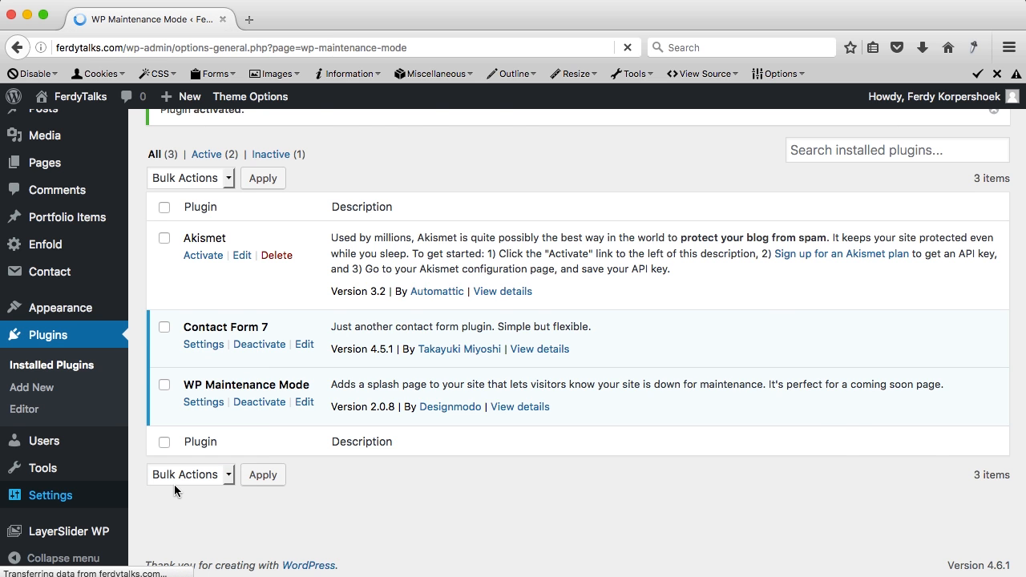
pyautogui.click(203, 402)
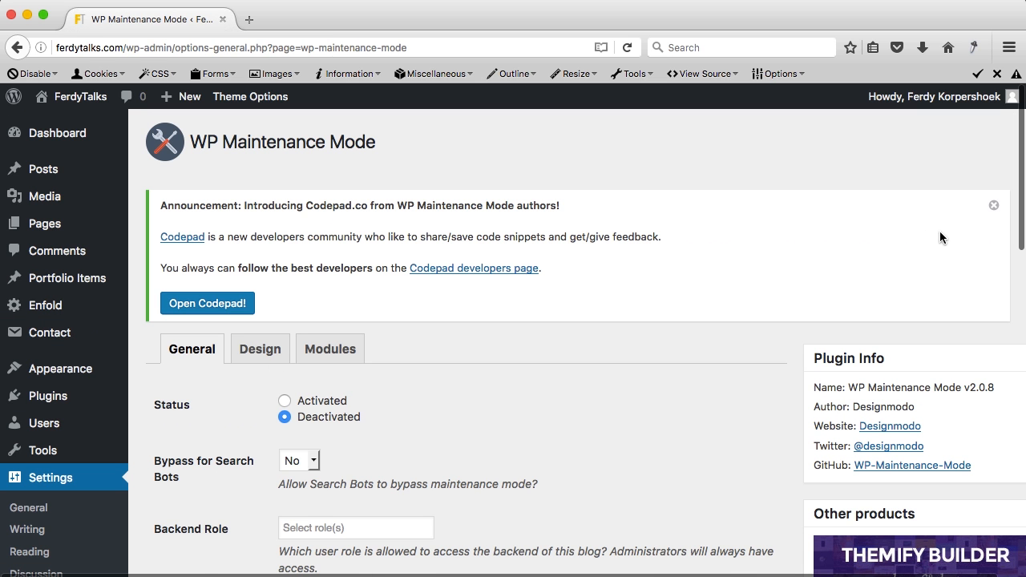
pyautogui.click(994, 206)
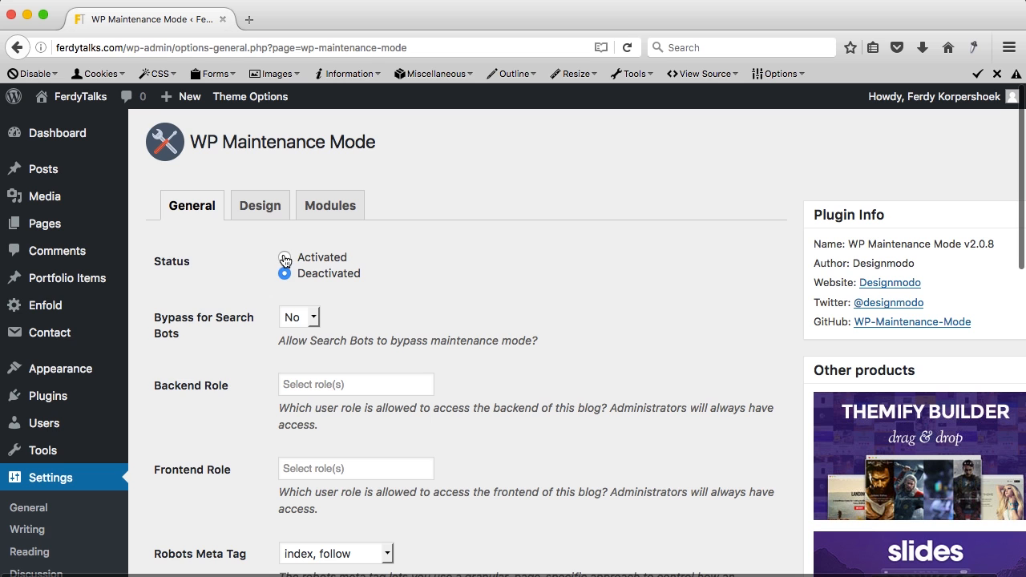
pyautogui.scroll(-3)
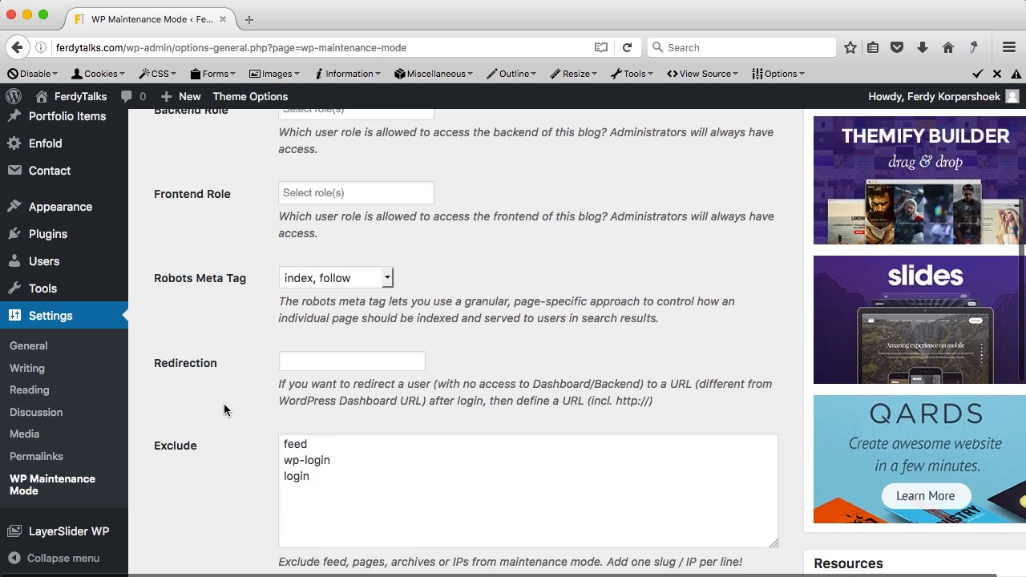
pyautogui.click(195, 338)
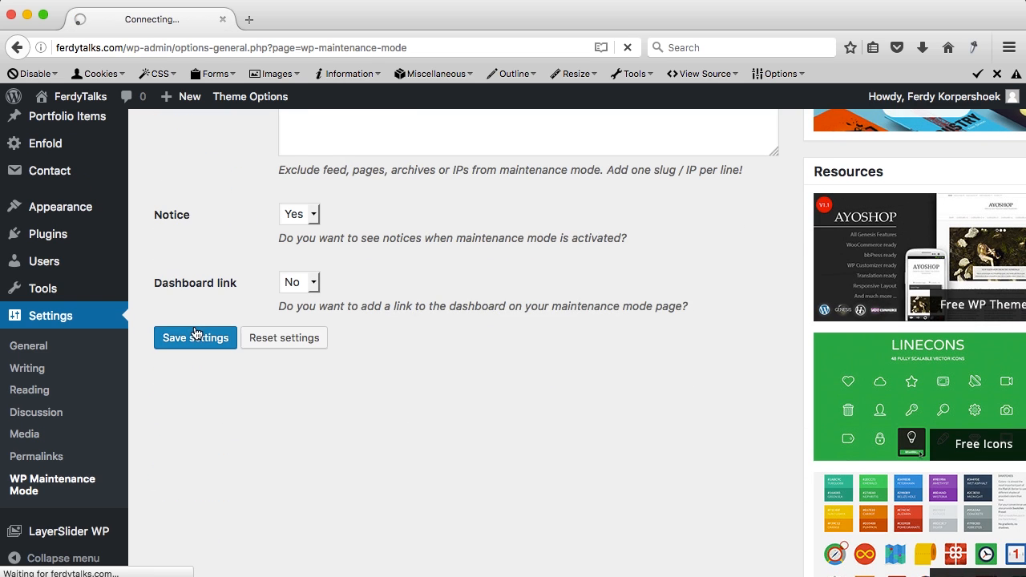
pyautogui.click(195, 337)
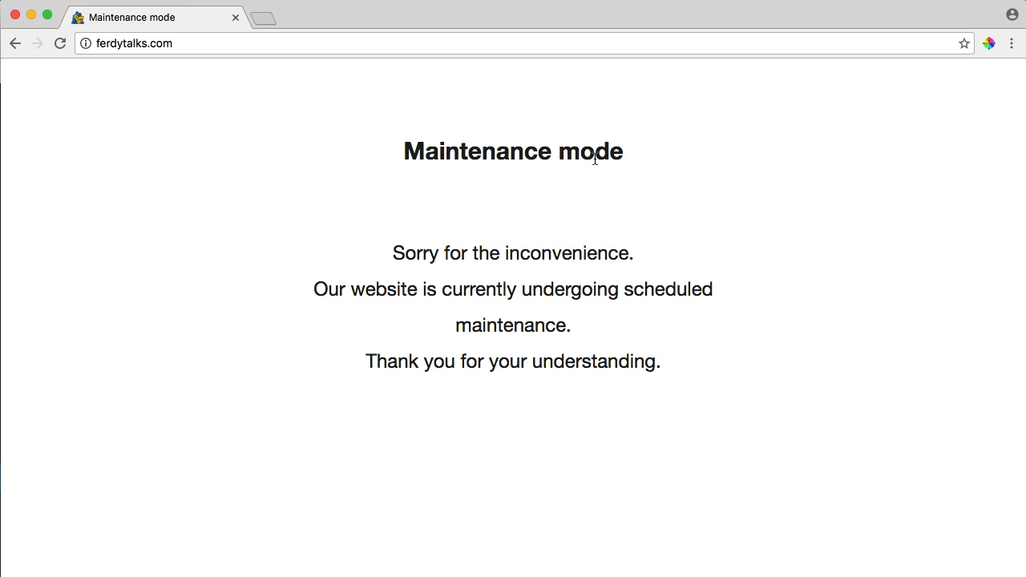
pyautogui.moveTo(425, 288)
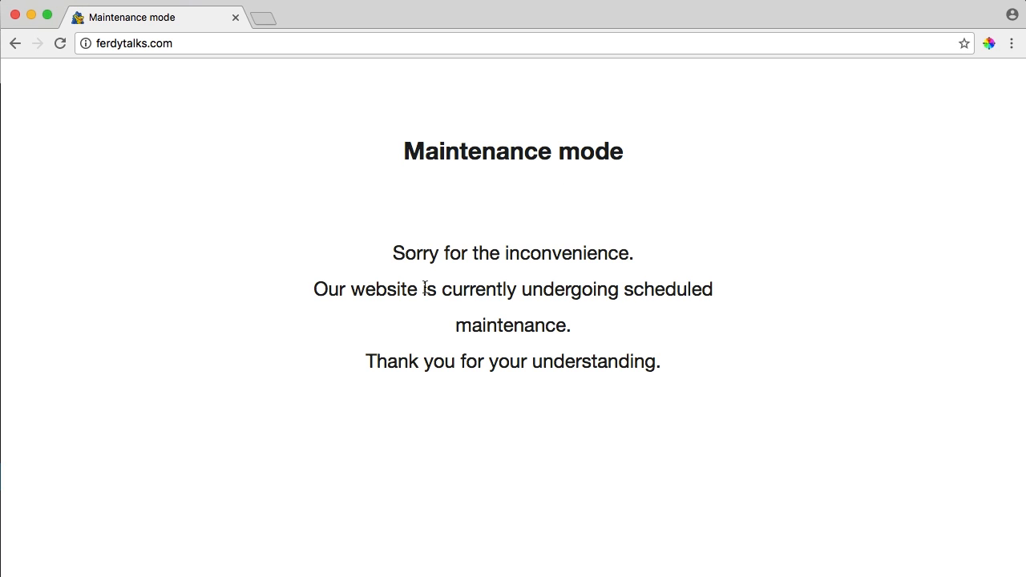
pyautogui.moveTo(522, 317)
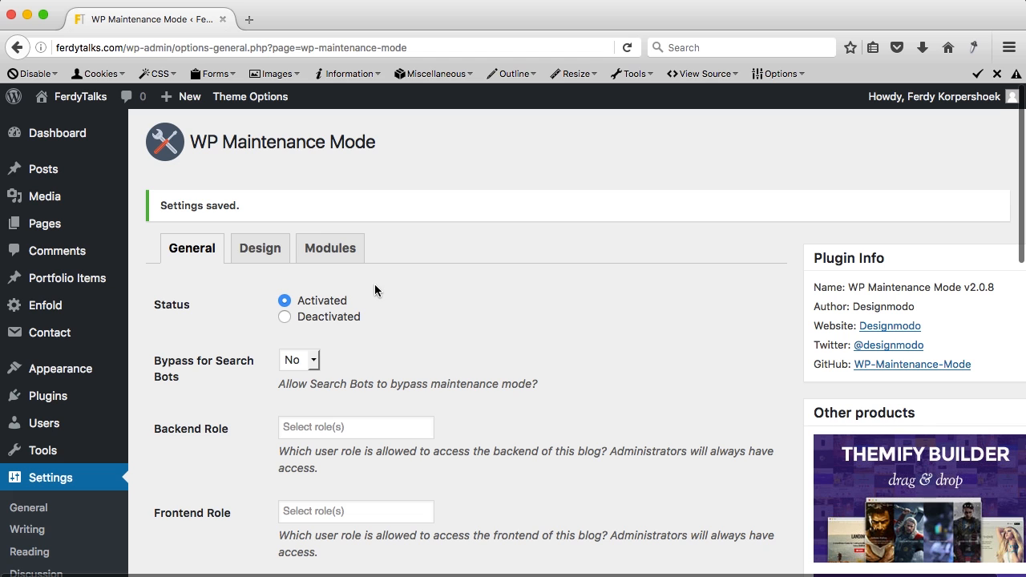
# On the Design tab, set title and heading to 'FerdyTalks | Maintence Mode'.
pyautogui.click(260, 248)
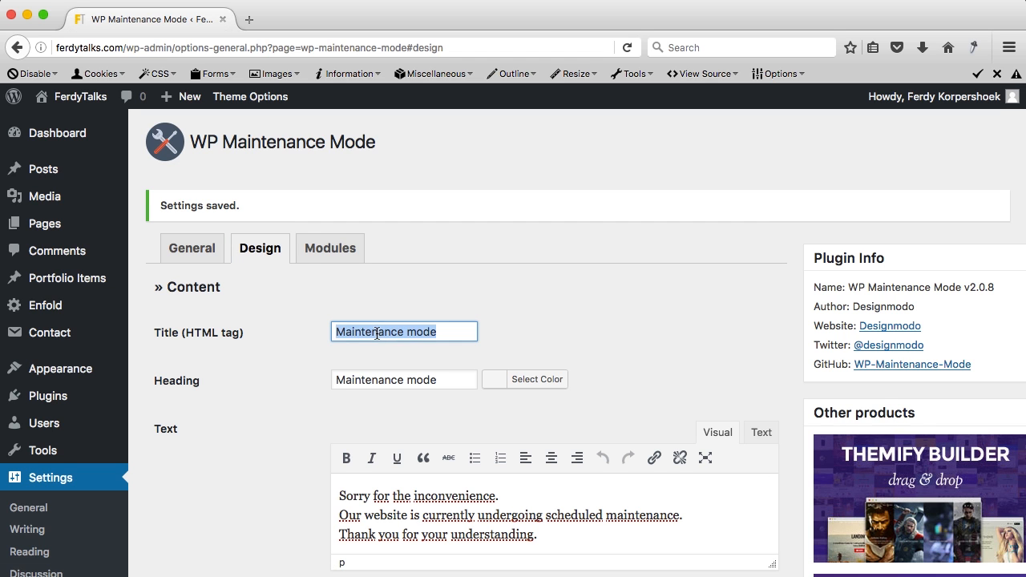
pyautogui.write('FerdyTalks |')
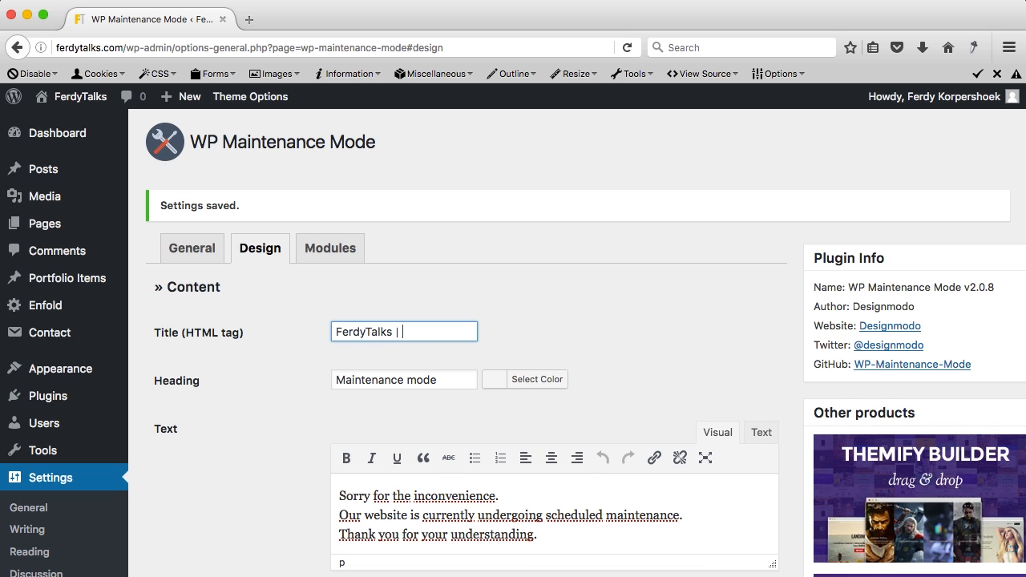
pyautogui.write('Maintence Mode')
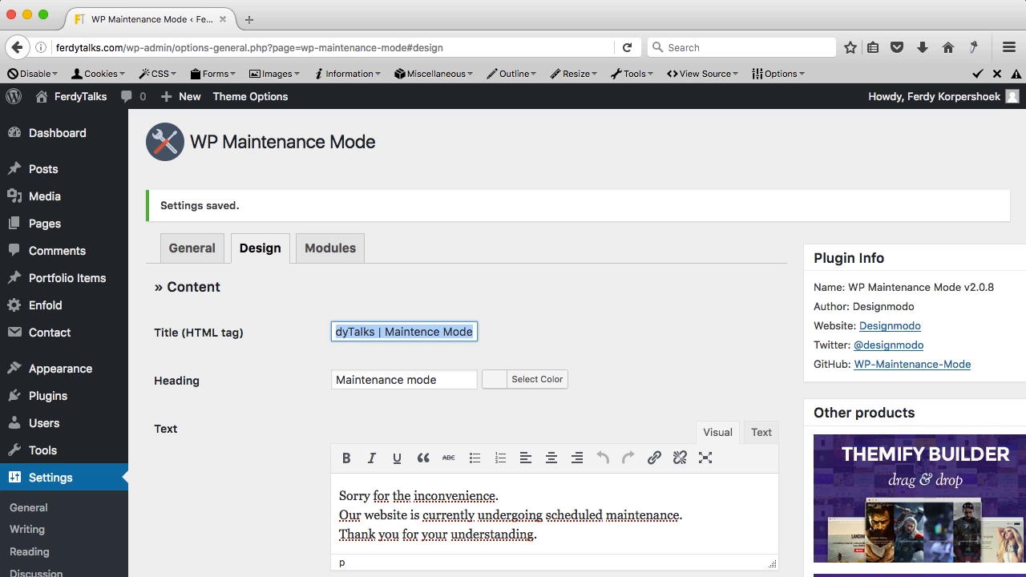
pyautogui.tripleClick(403, 379)
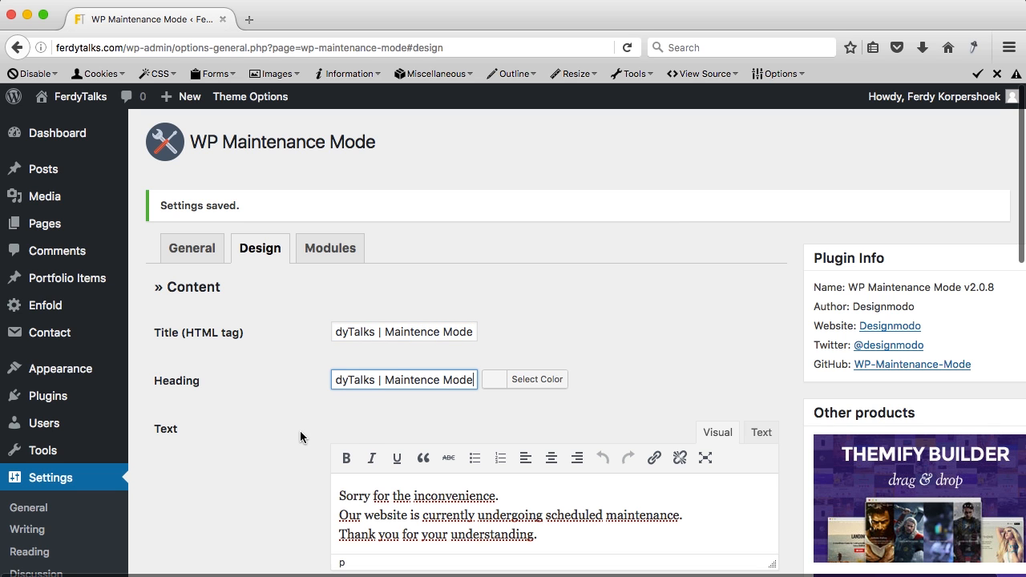
pyautogui.scroll(-3)
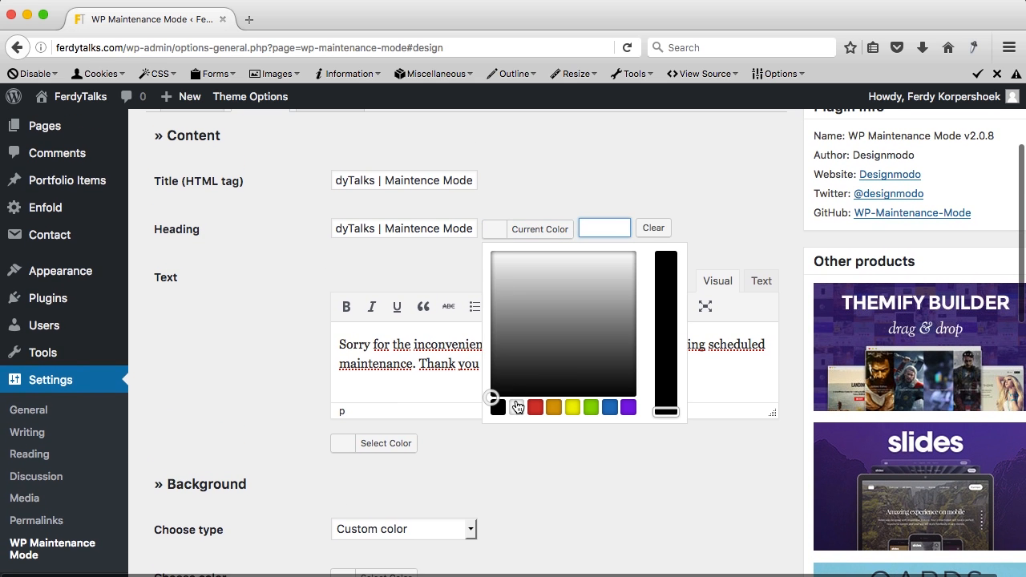
# Make the body text white and set the background type to Uploaded background.
pyautogui.scroll(-3)
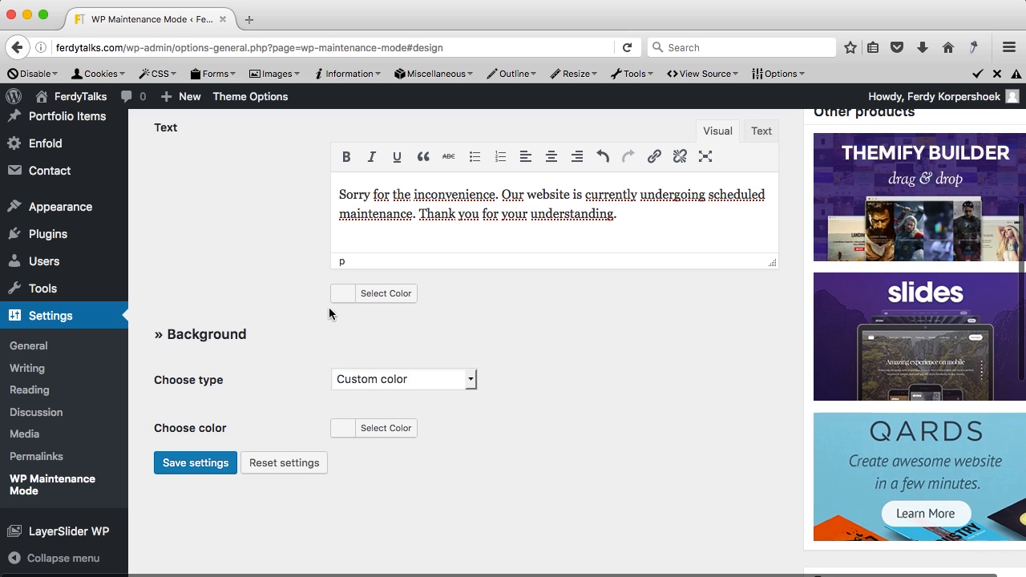
pyautogui.click(386, 292)
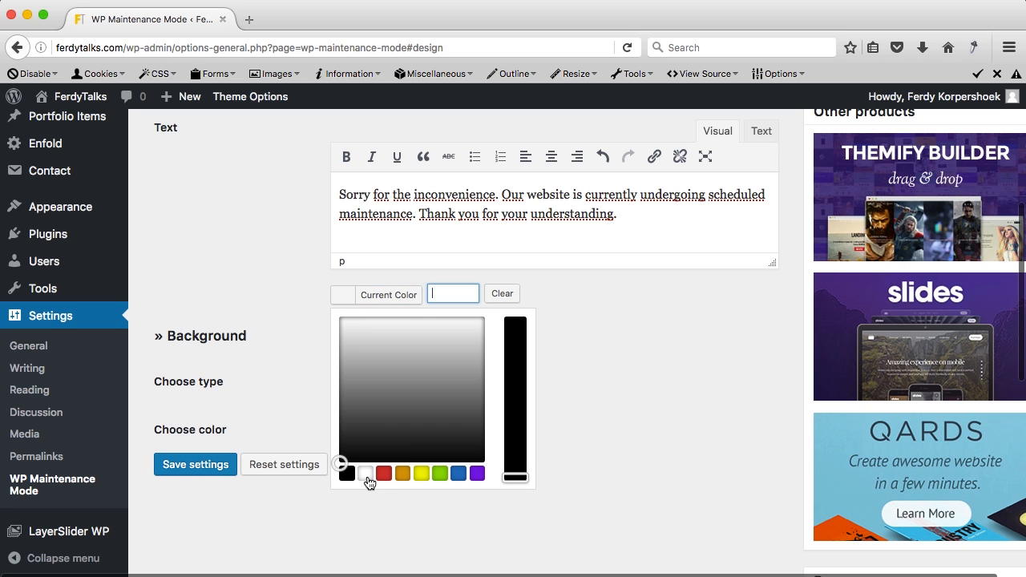
pyautogui.click(344, 292)
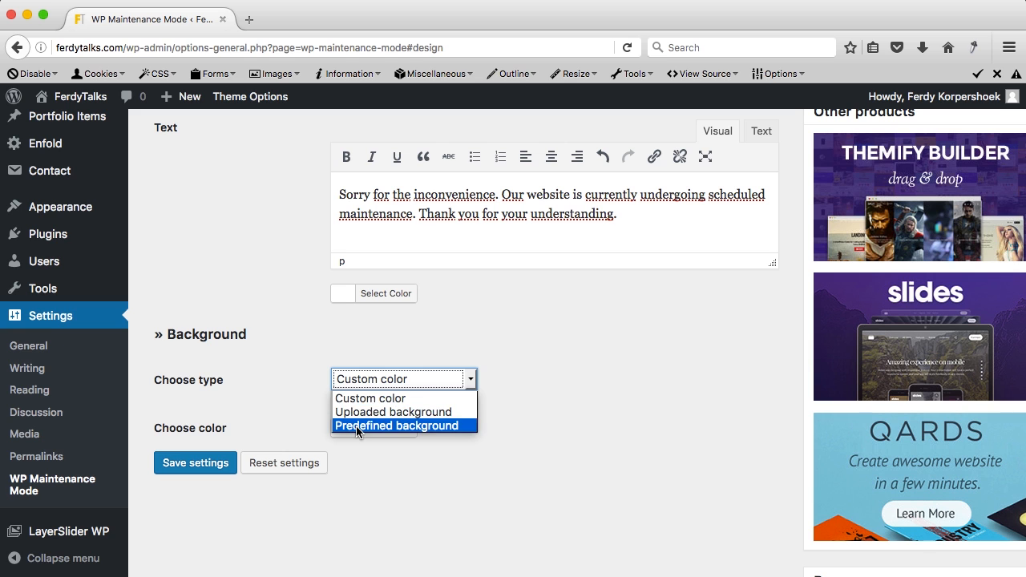
pyautogui.moveTo(360, 411)
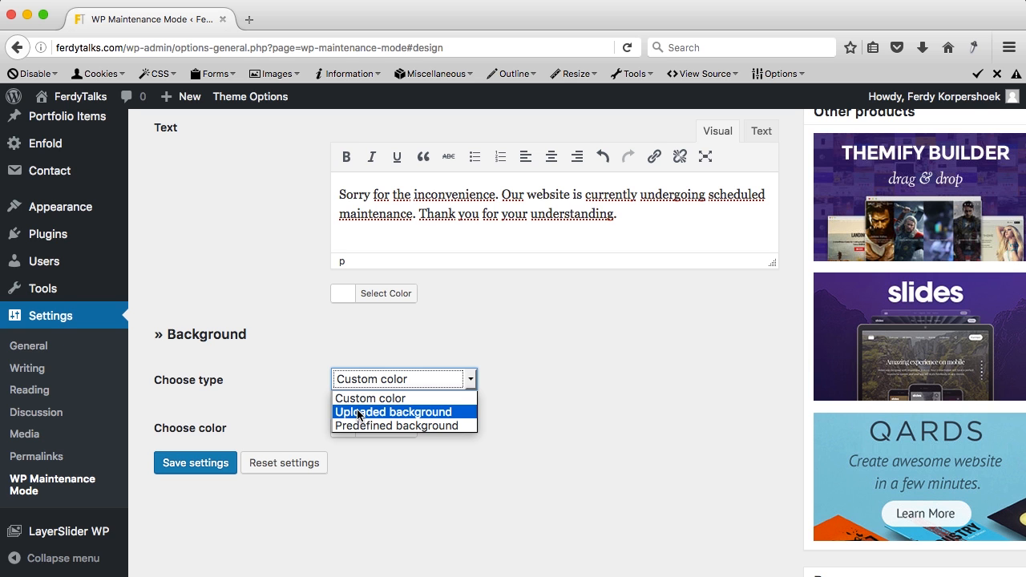
pyautogui.click(393, 412)
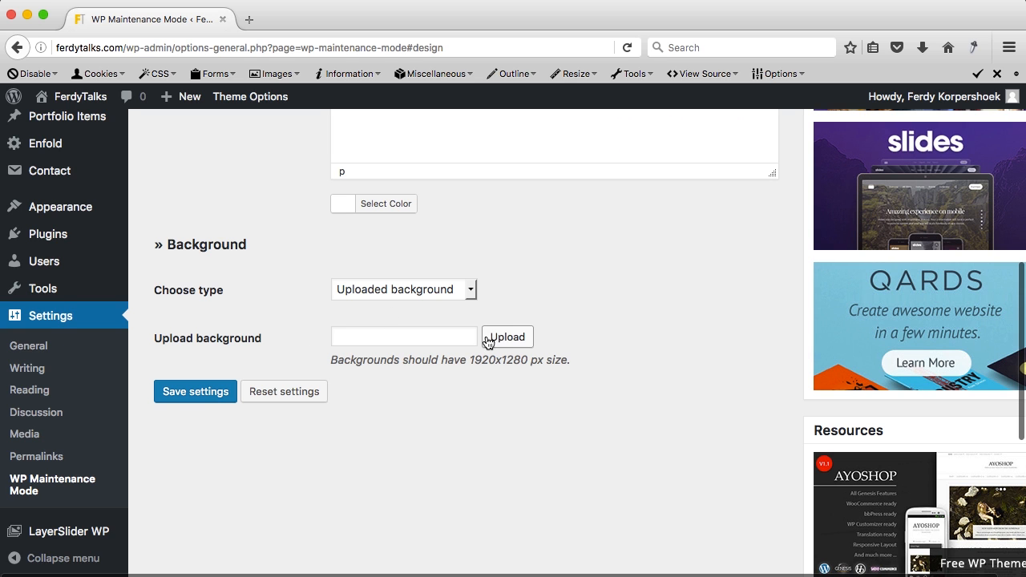
# Upload the night-time church photo from the Desktop and choose it as background.
pyautogui.click(507, 336)
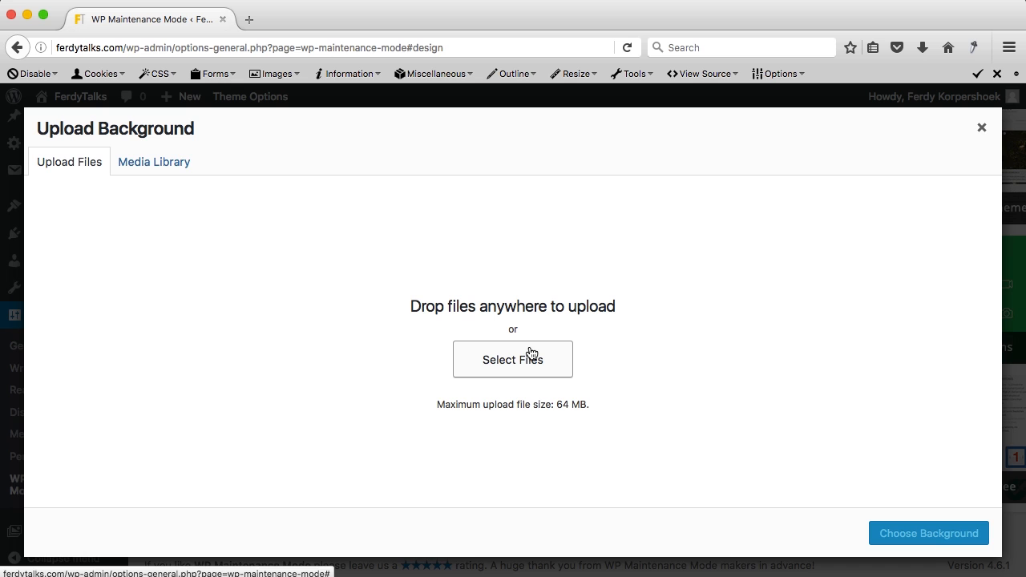
pyautogui.moveTo(498, 349)
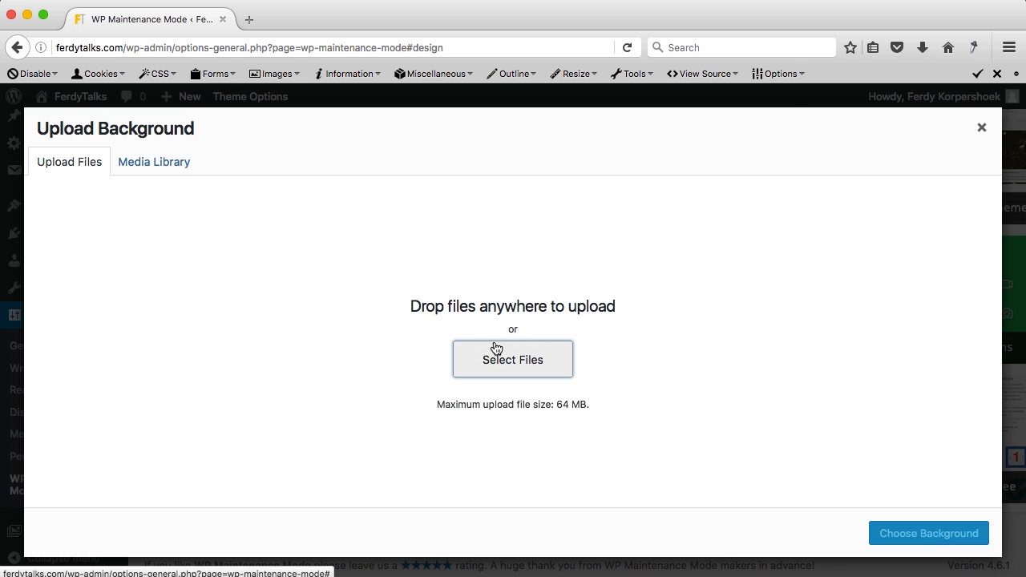
pyautogui.click(513, 358)
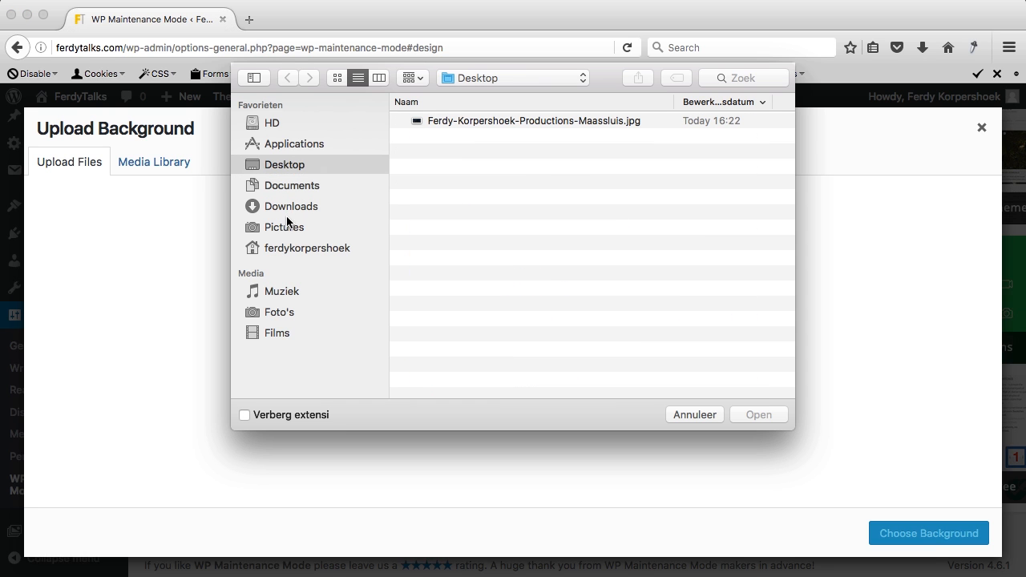
pyautogui.click(533, 120)
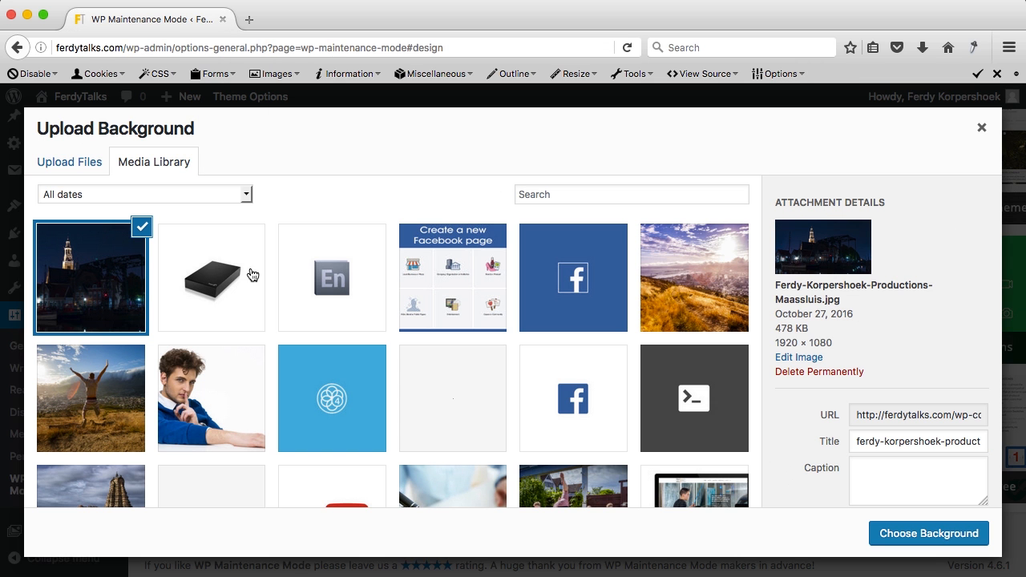
pyautogui.moveTo(820, 394)
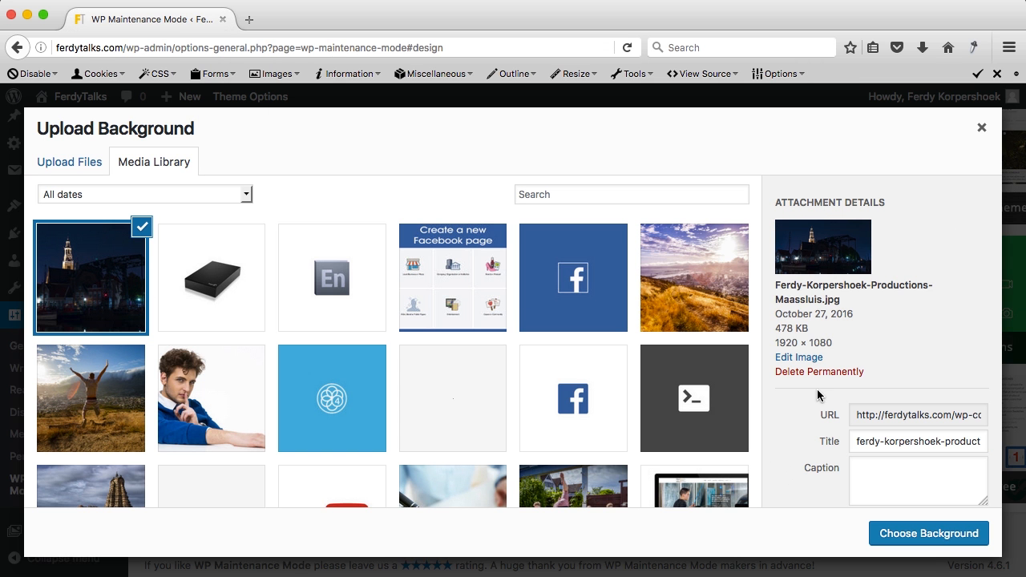
pyautogui.click(929, 533)
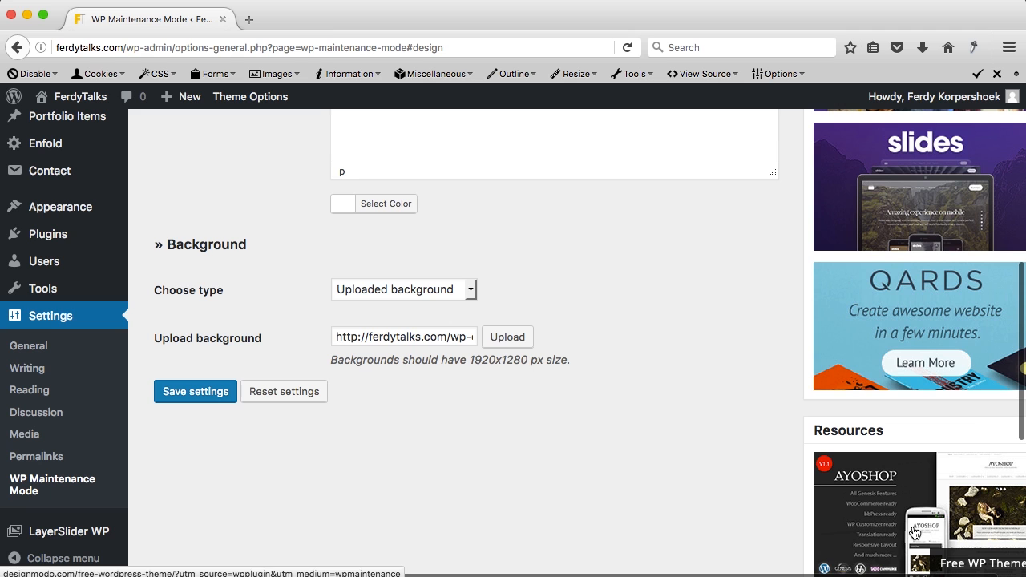
# Try Predefined background, revert to Uploaded background, and save the design settings.
pyautogui.scroll(-3)
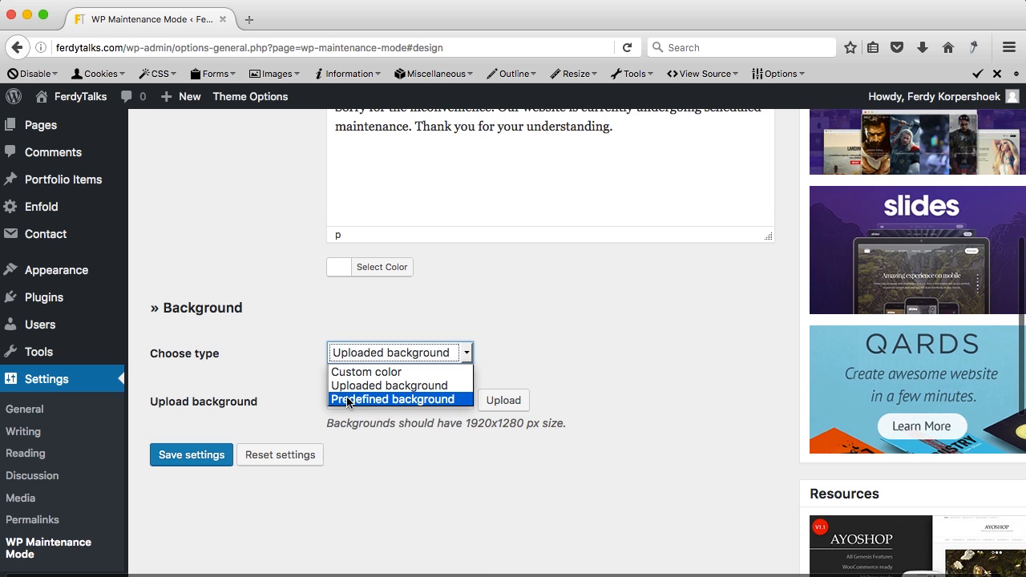
pyautogui.click(400, 399)
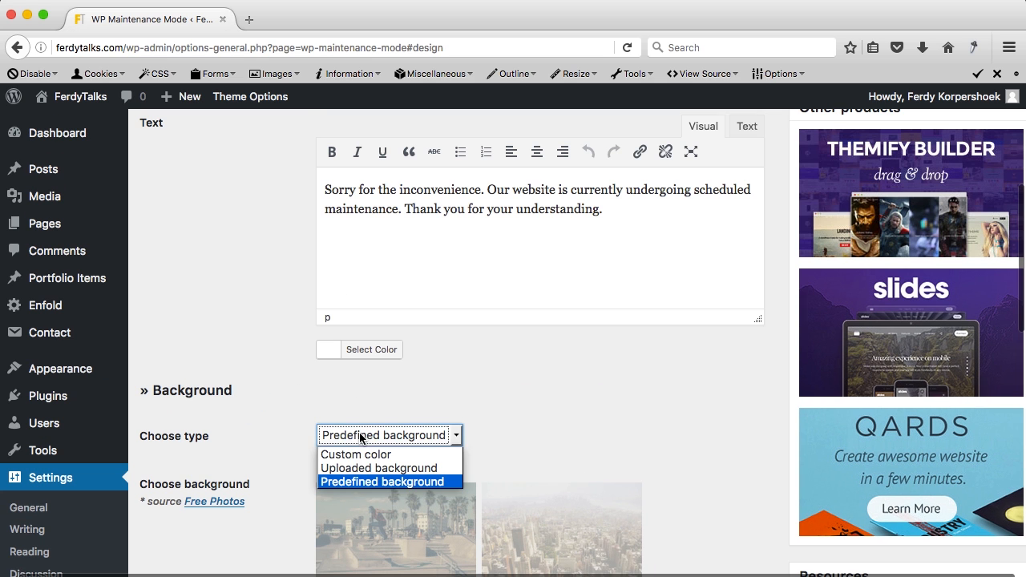
pyautogui.click(378, 469)
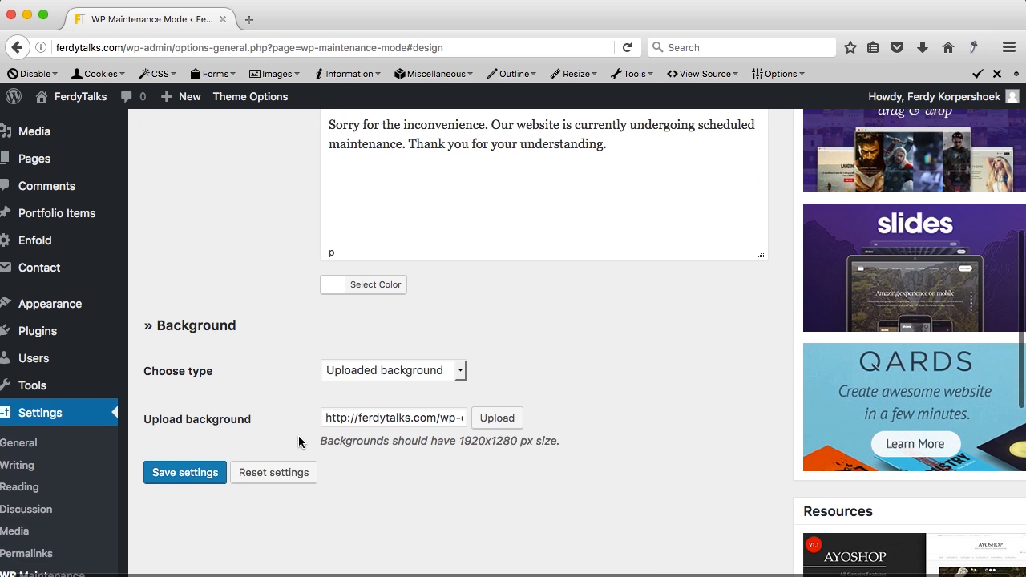
pyautogui.click(185, 472)
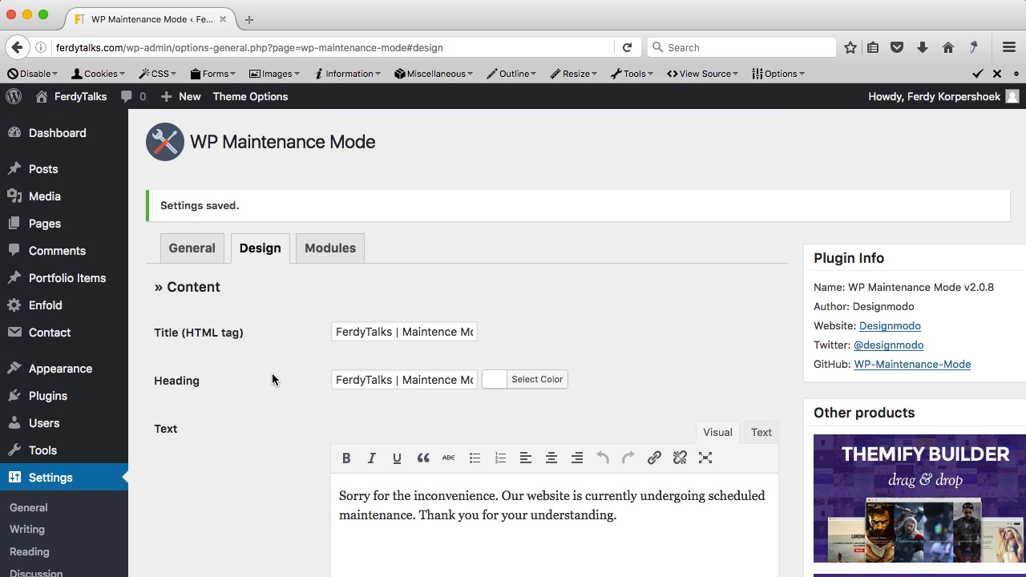
pyautogui.click(250, 18)
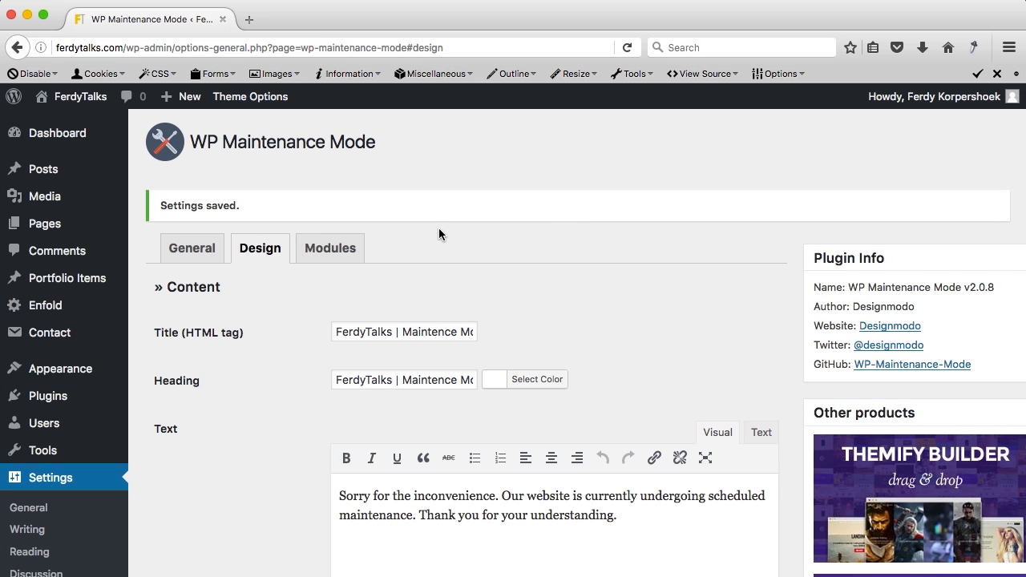
pyautogui.moveTo(372, 255)
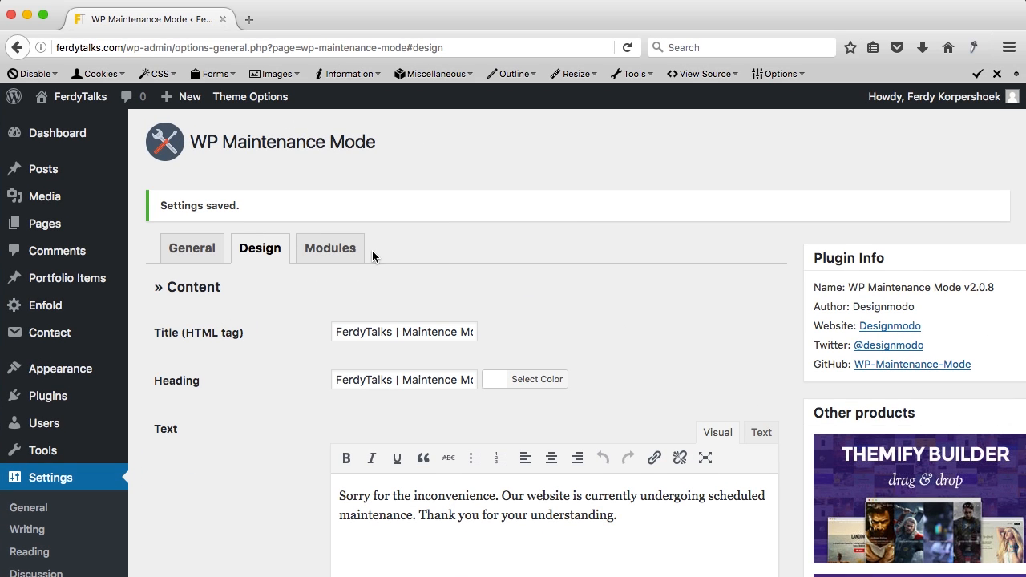
pyautogui.click(329, 248)
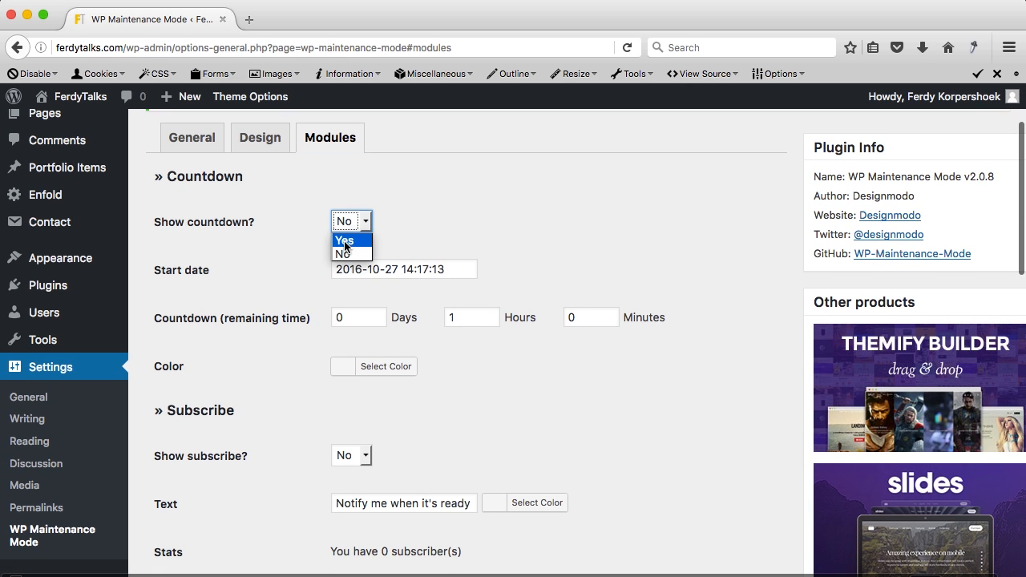
pyautogui.click(345, 240)
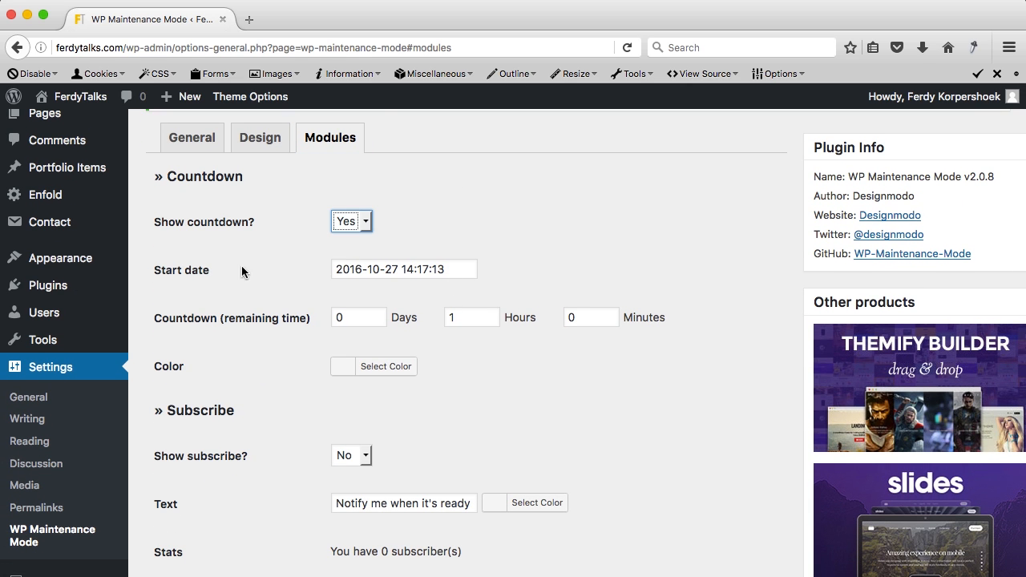
pyautogui.click(403, 269)
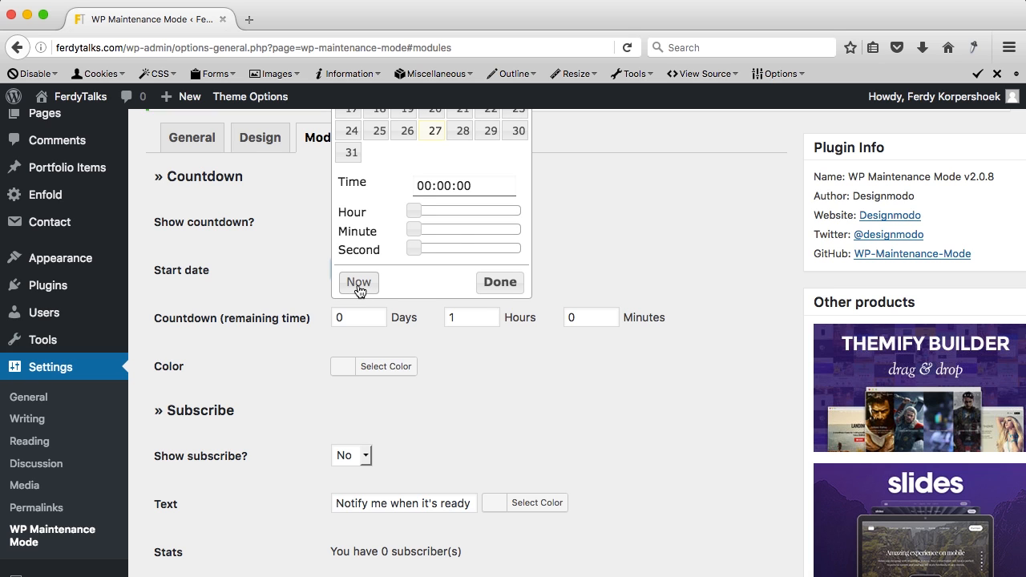
pyautogui.click(358, 282)
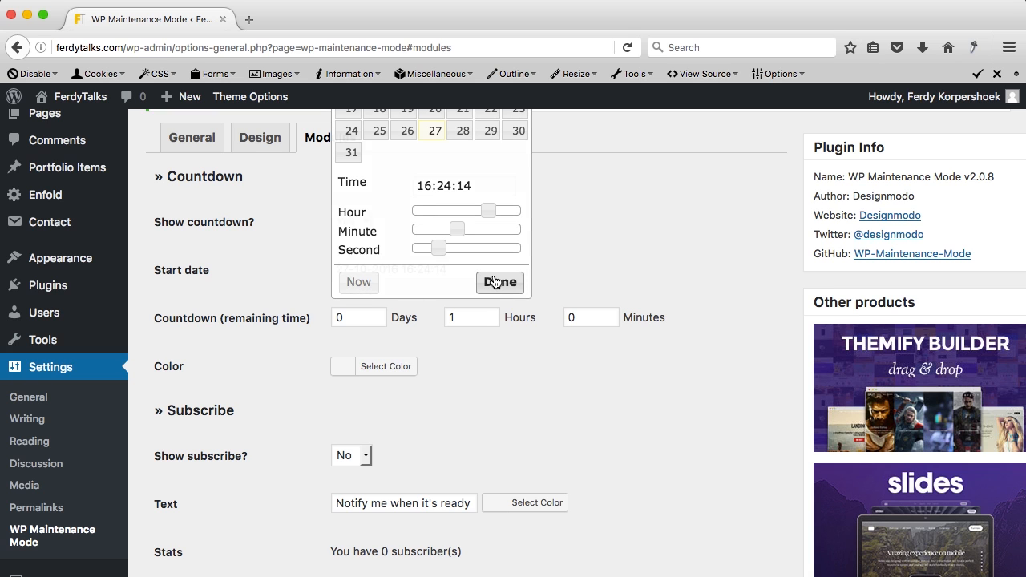
pyautogui.click(499, 283)
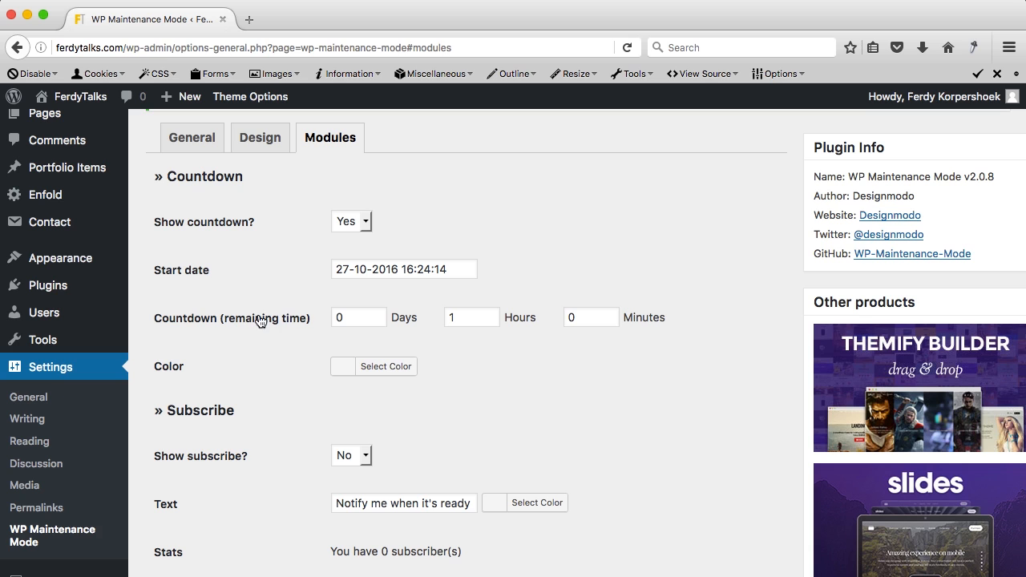
pyautogui.moveTo(416, 350)
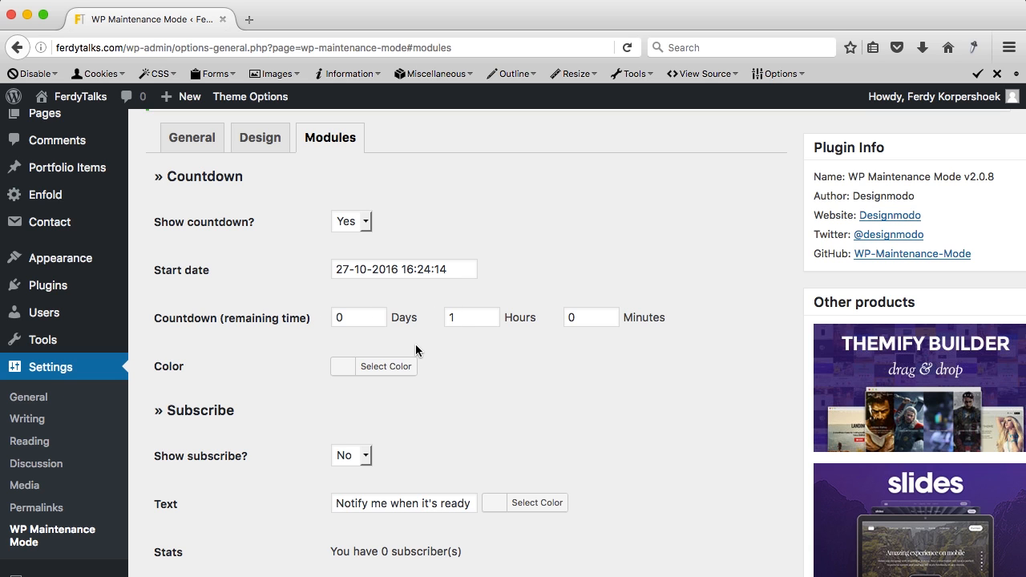
pyautogui.click(386, 366)
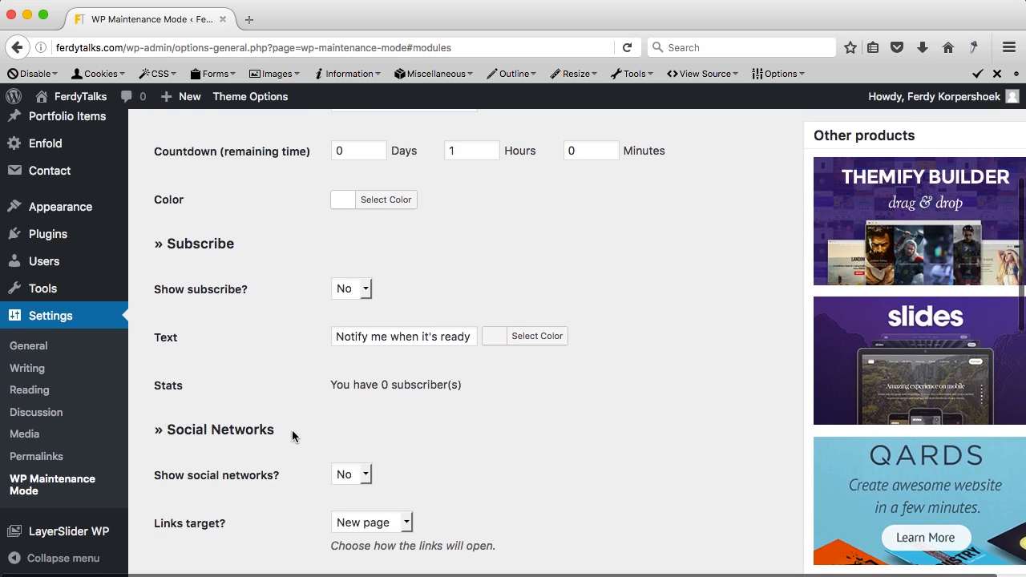
# Set Show subscribe? to Yes in the Subscribe section.
pyautogui.scroll(-3)
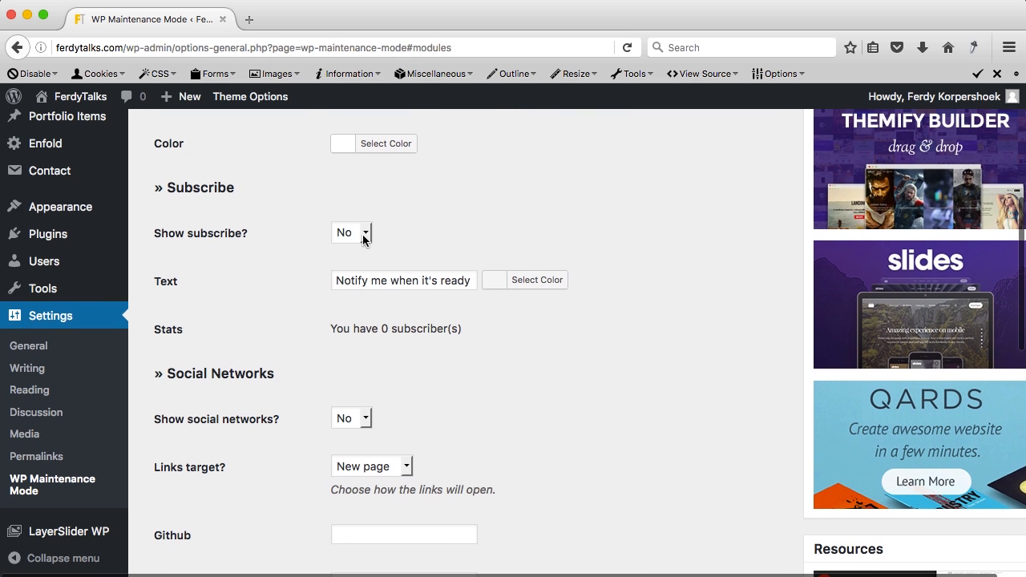
pyautogui.click(350, 233)
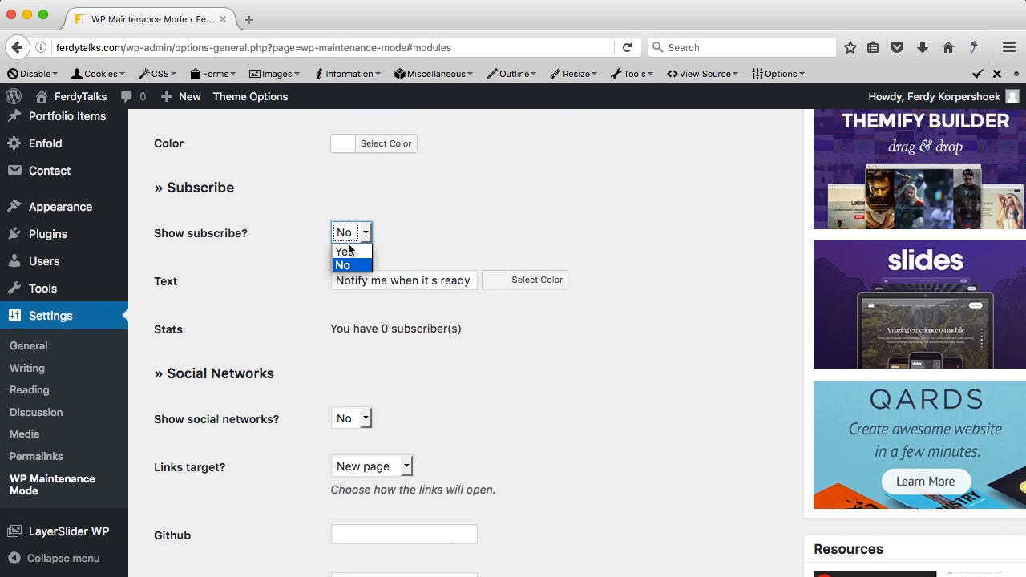
pyautogui.moveTo(345, 251)
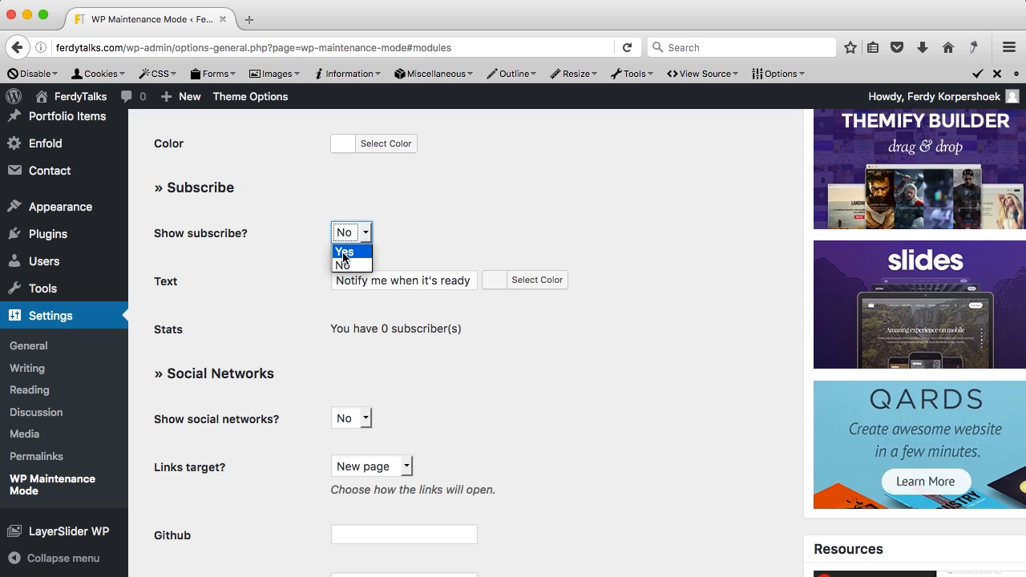
pyautogui.click(343, 251)
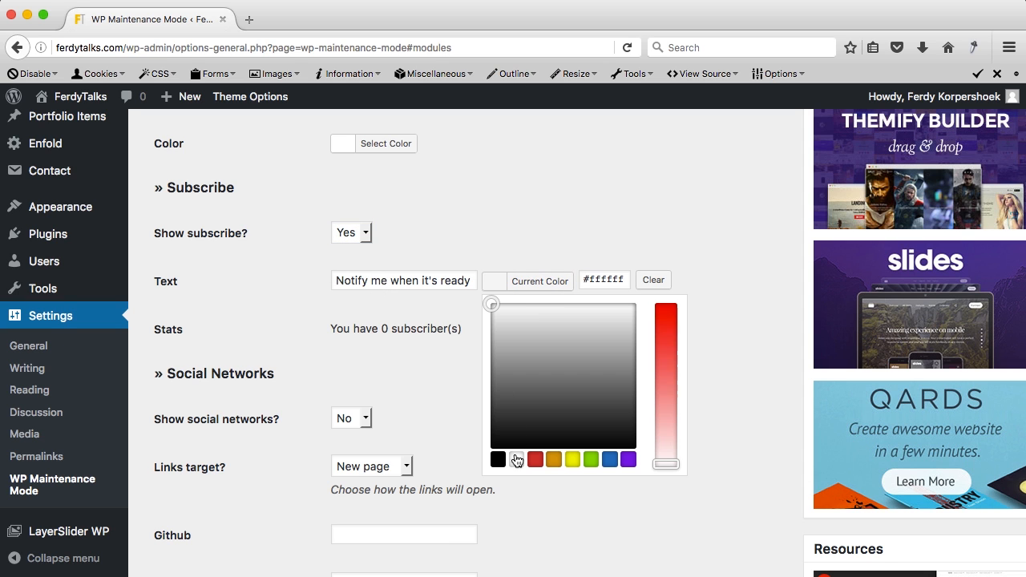
pyautogui.scroll(-3)
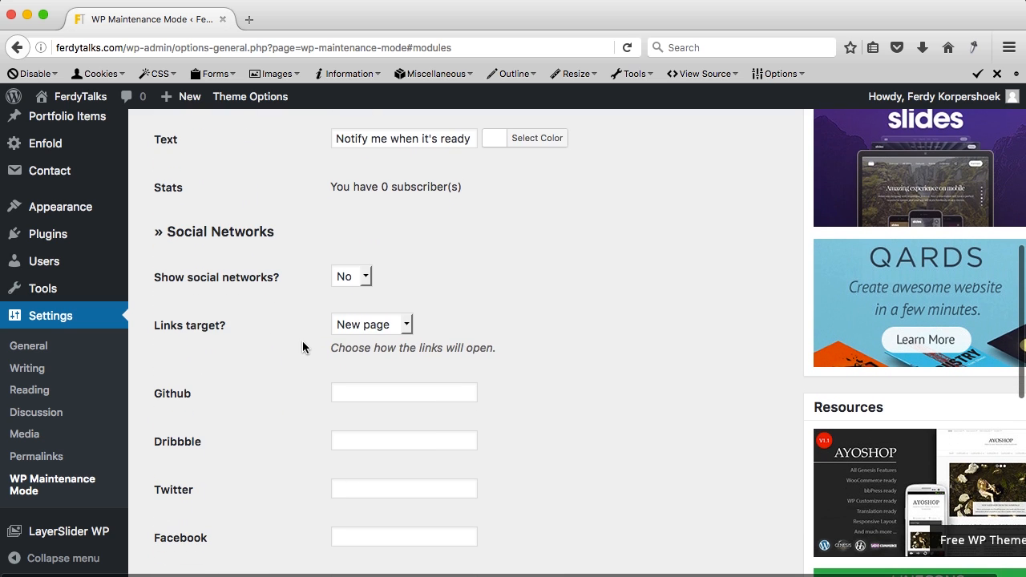
# Set social networks visibility to Yes in the Social Networks section.
pyautogui.click(350, 276)
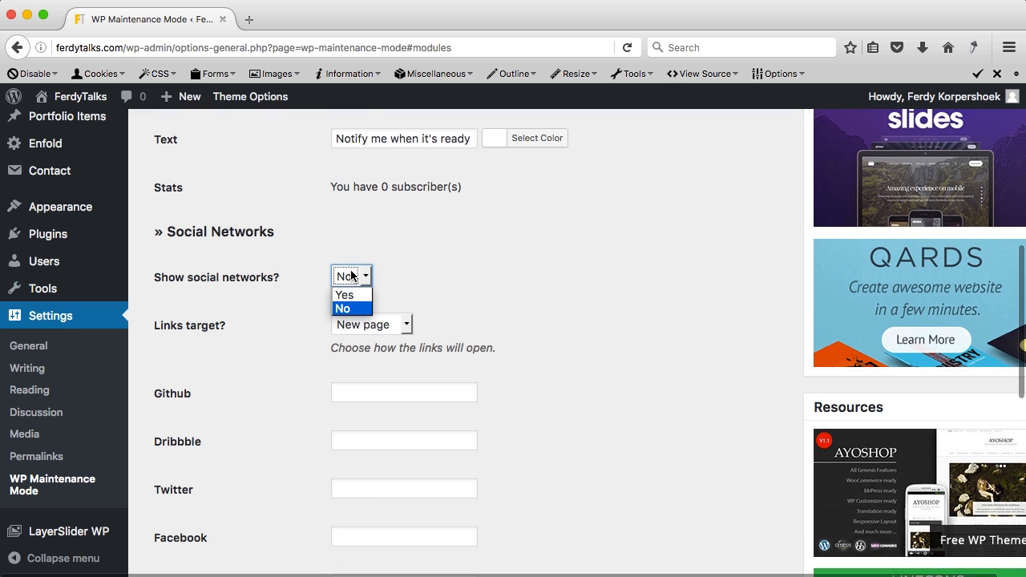
pyautogui.click(344, 294)
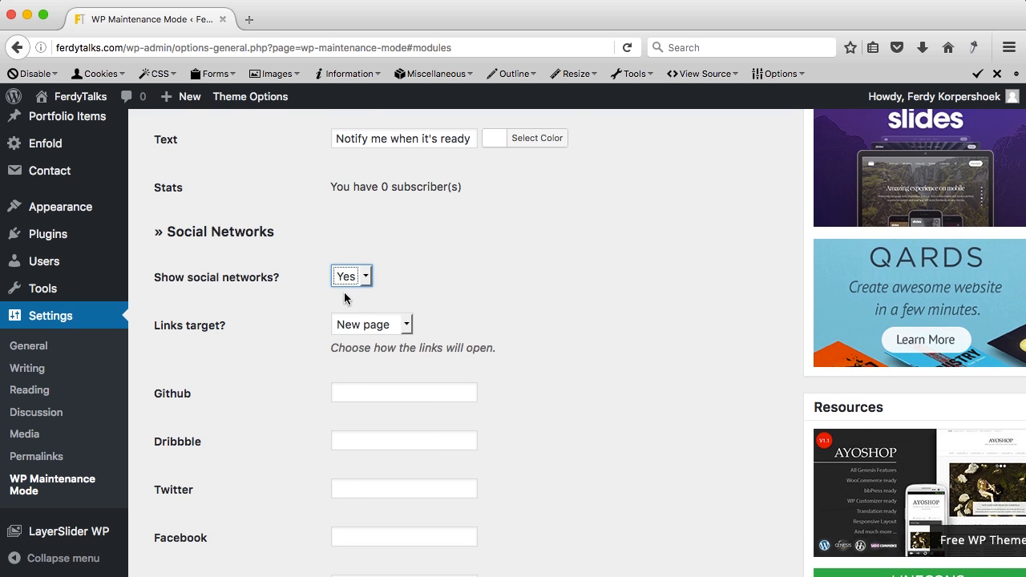
pyautogui.click(371, 324)
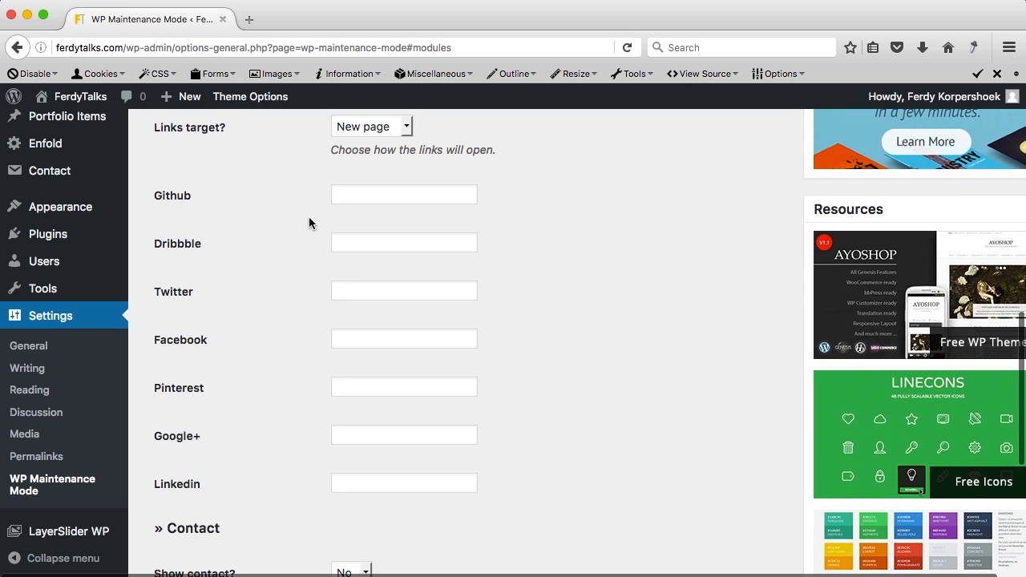
pyautogui.moveTo(212, 332)
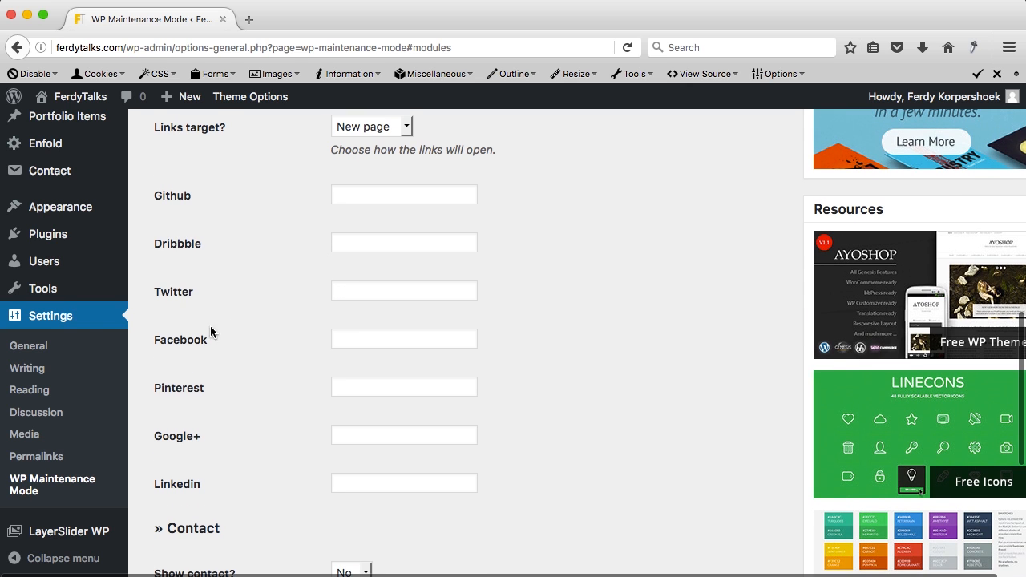
# Enter the ferdytalks Facebook and Twitter profile URLs.
pyautogui.click(404, 339)
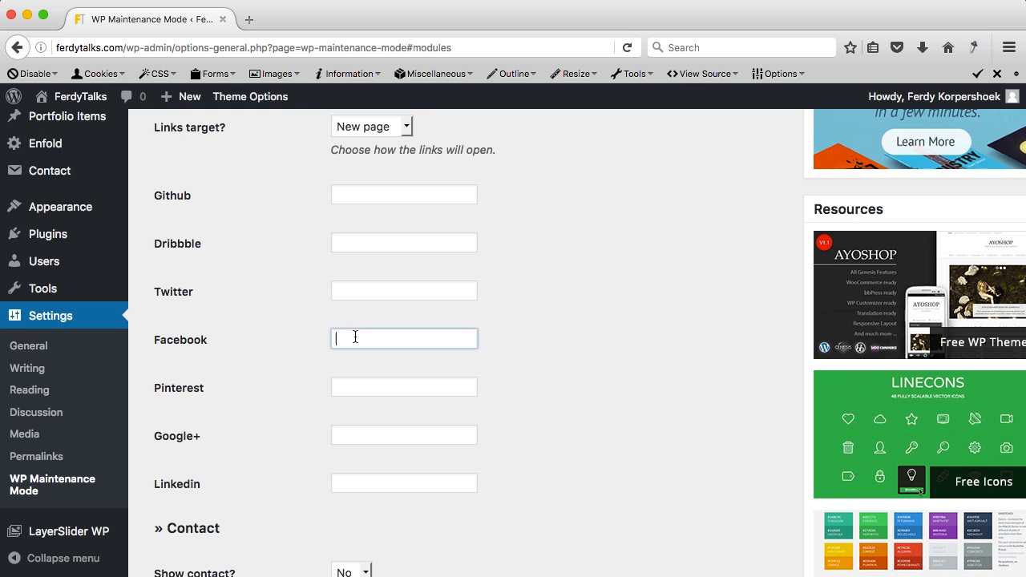
pyautogui.write('face')
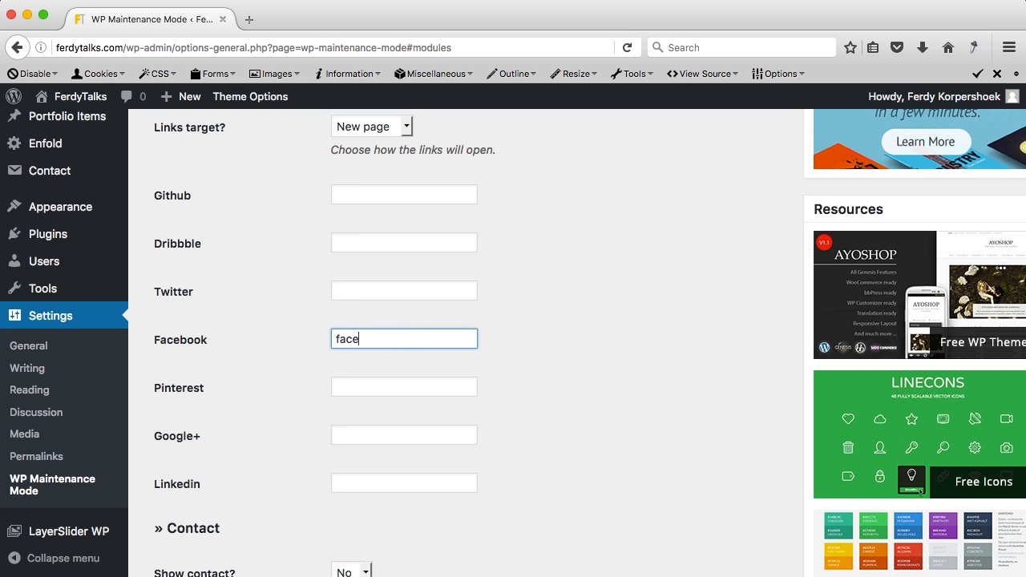
pyautogui.write('twitter.com/ferdyko')
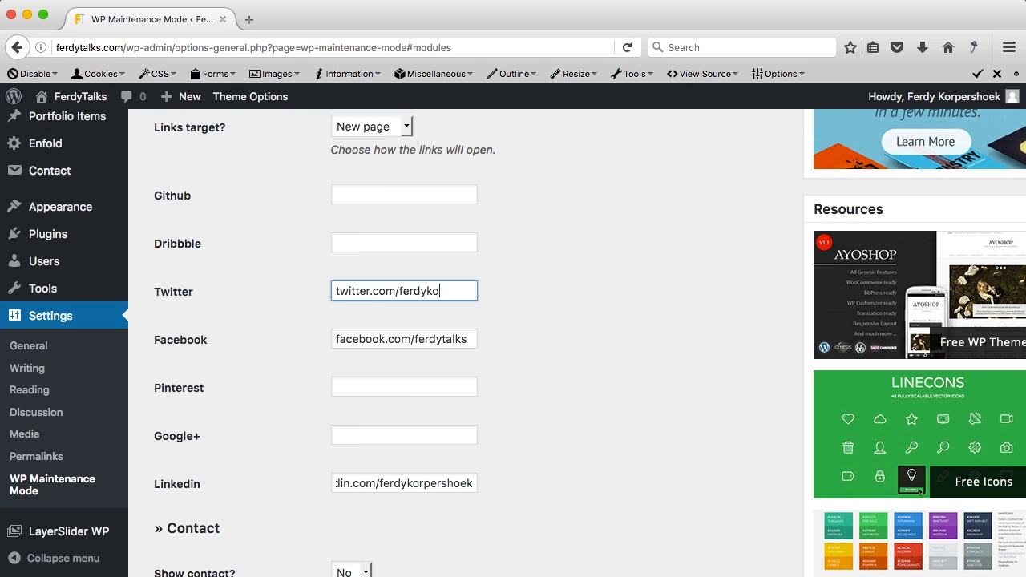
pyautogui.write('talks')
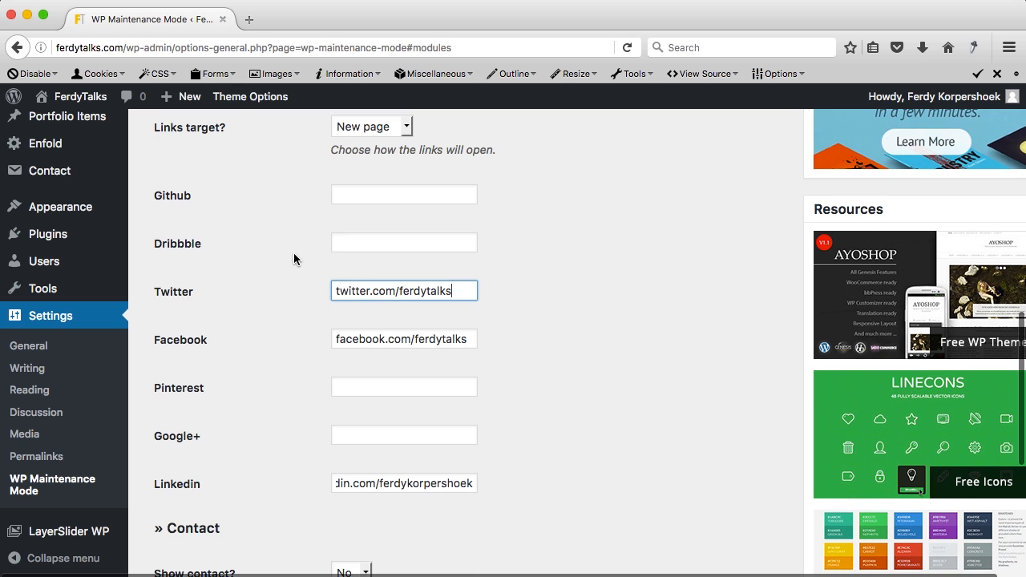
pyautogui.scroll(-3)
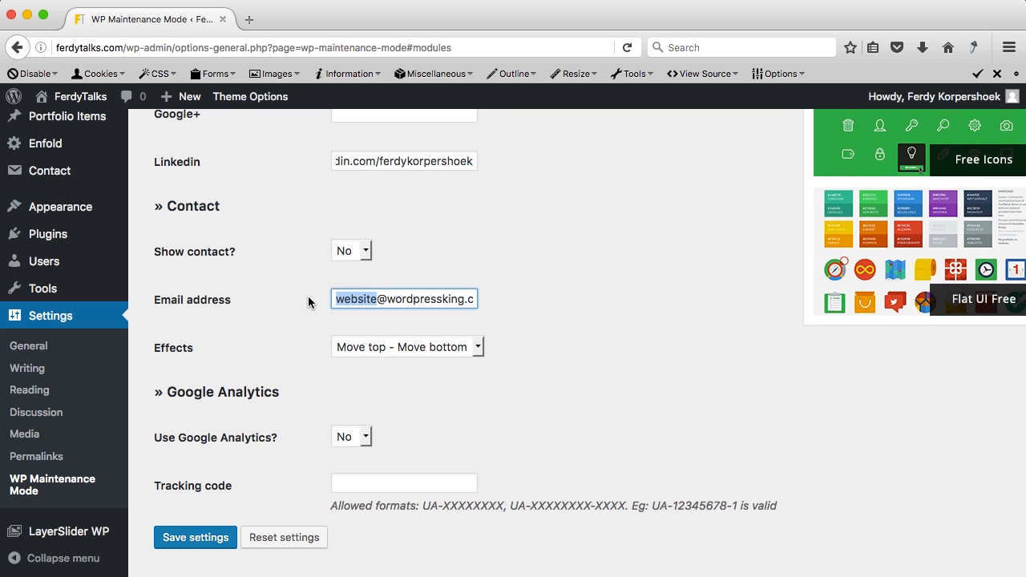
pyautogui.click(351, 250)
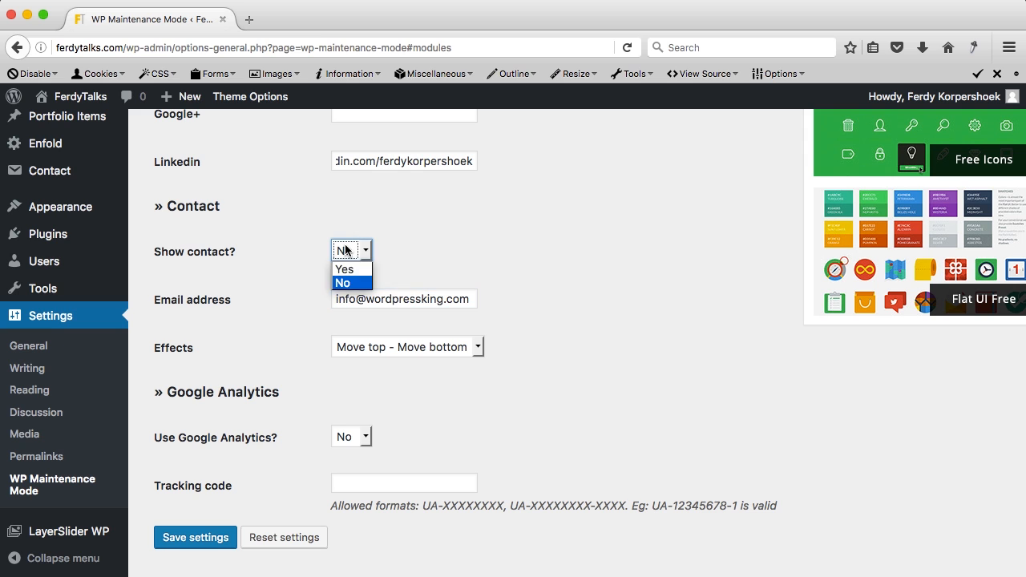
pyautogui.click(343, 282)
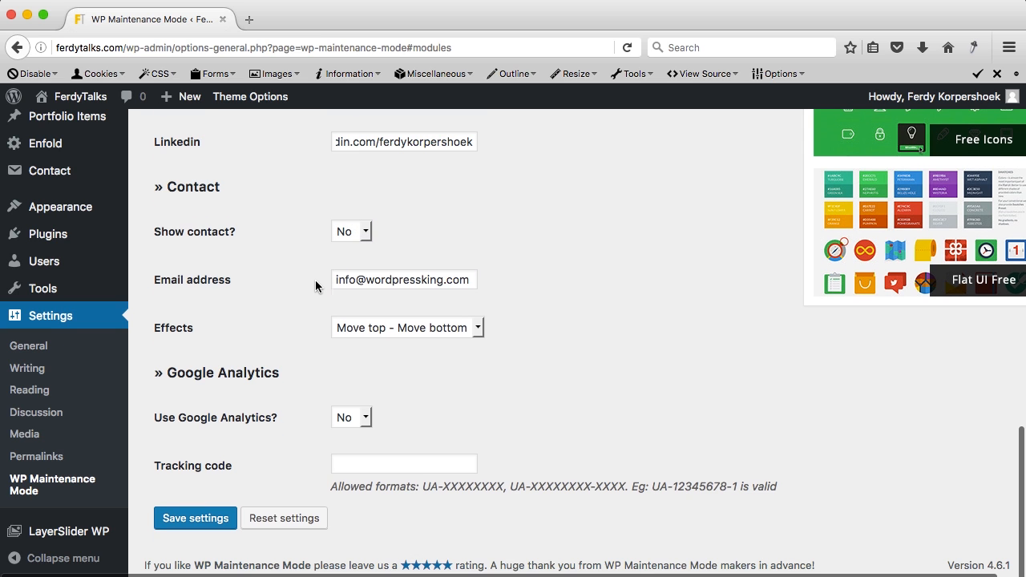
pyautogui.moveTo(234, 429)
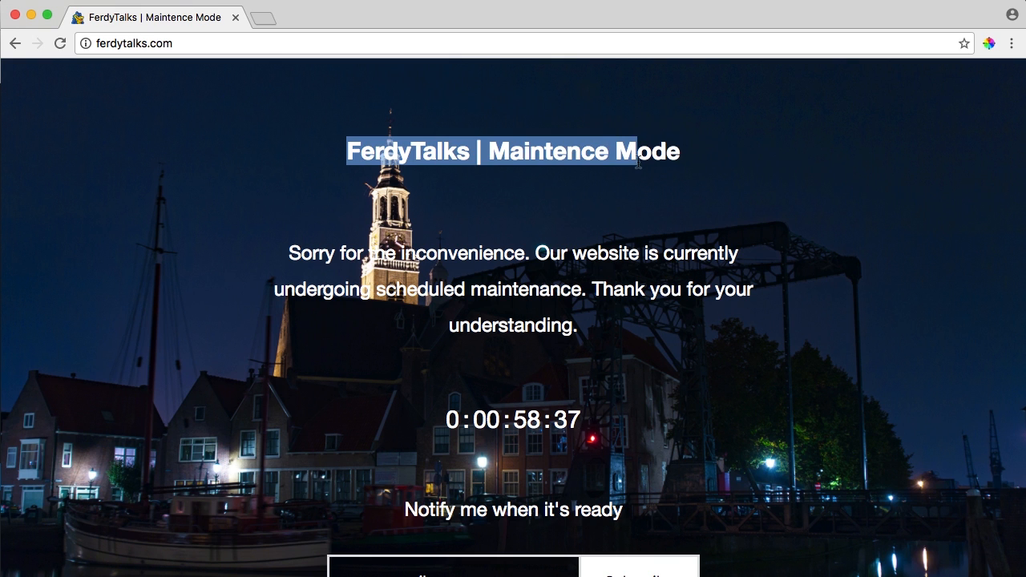
pyautogui.scroll(-3)
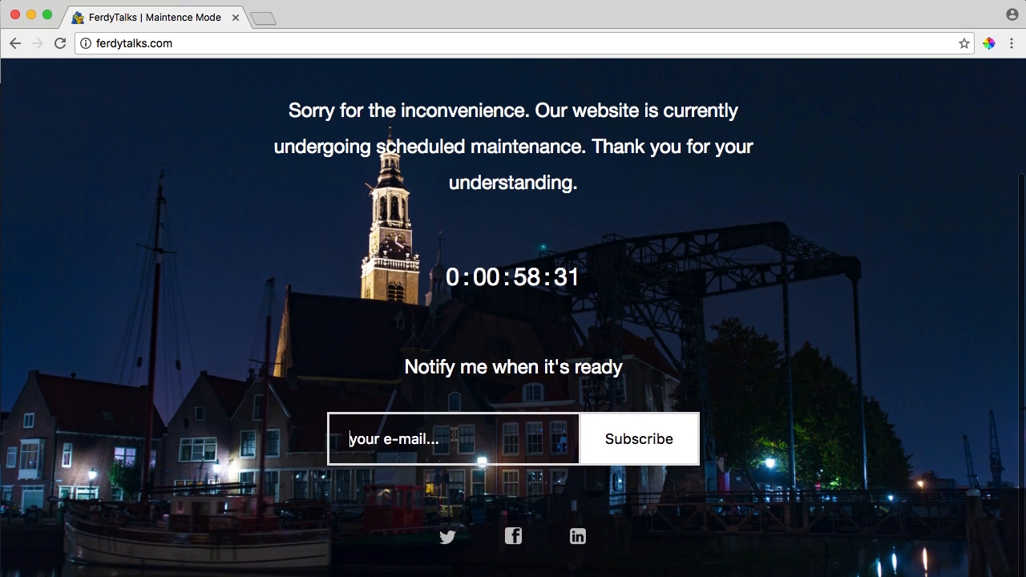
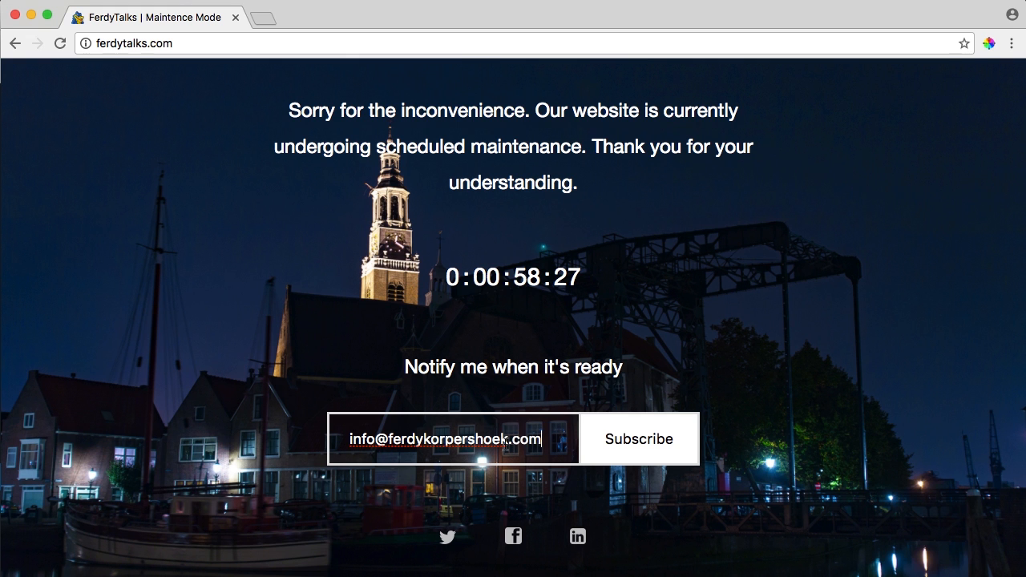
pyautogui.click(639, 439)
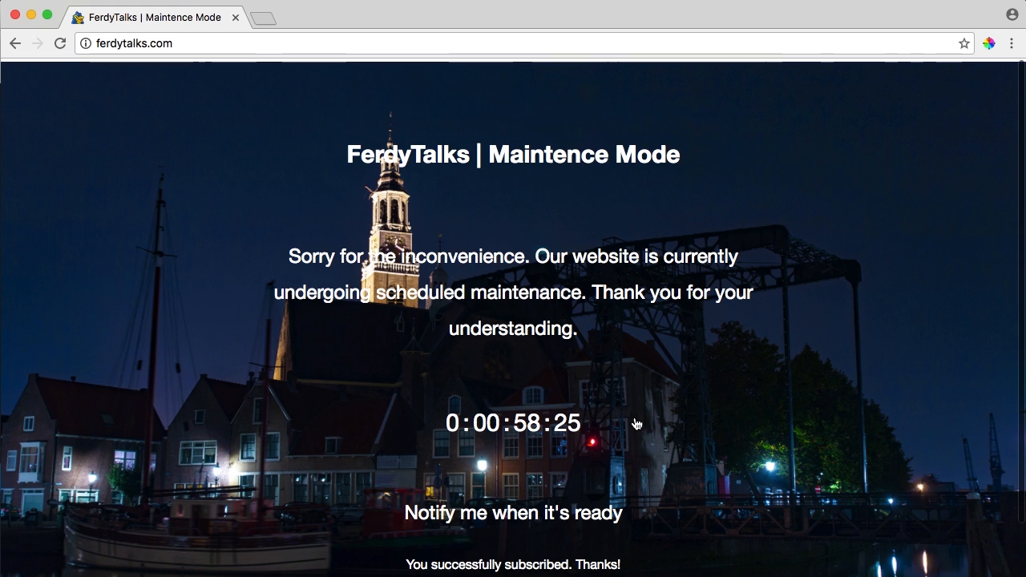
pyautogui.scroll(-3)
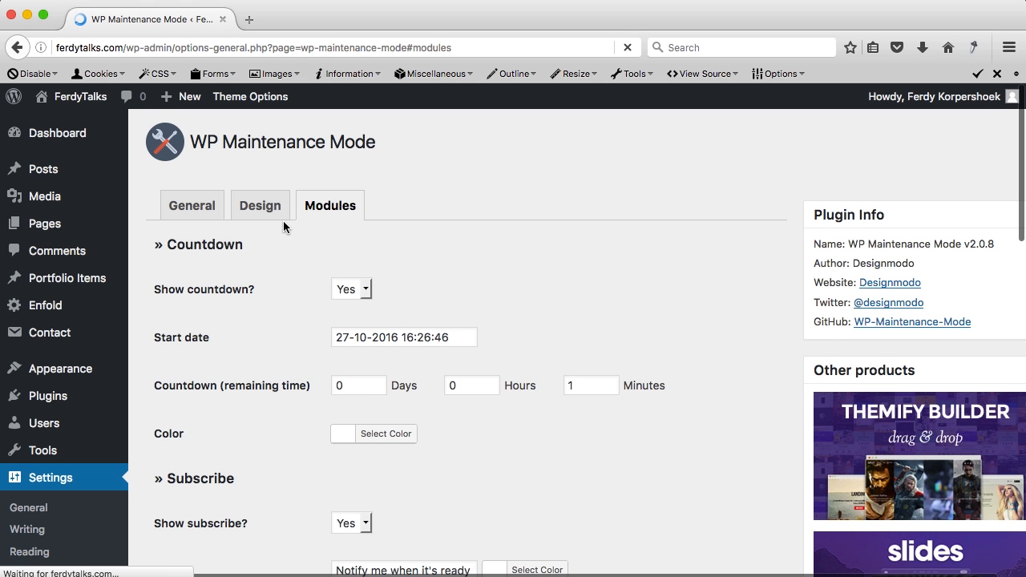
# Export the subscriber list as a CSV file.
pyautogui.scroll(-3)
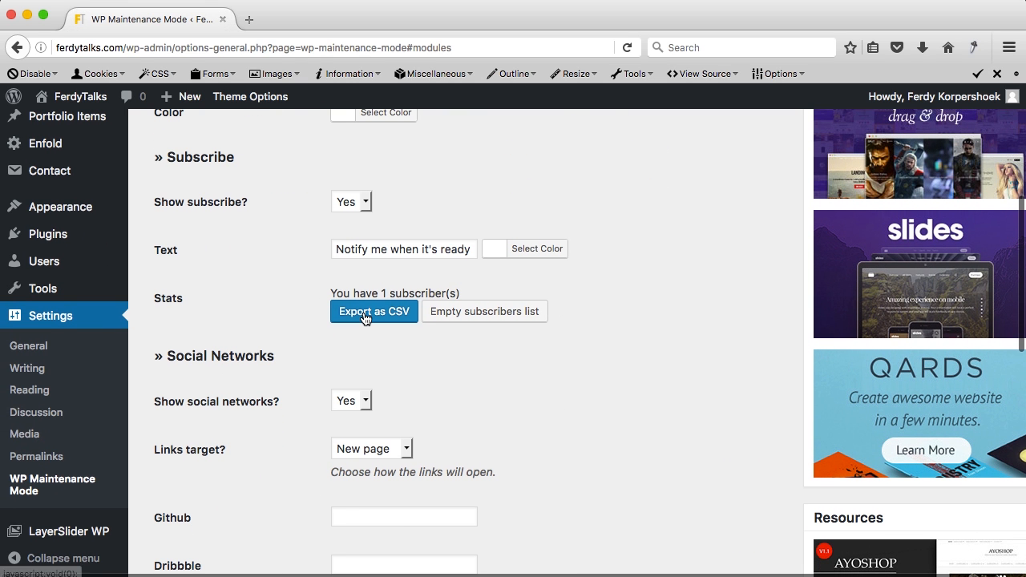
pyautogui.click(374, 311)
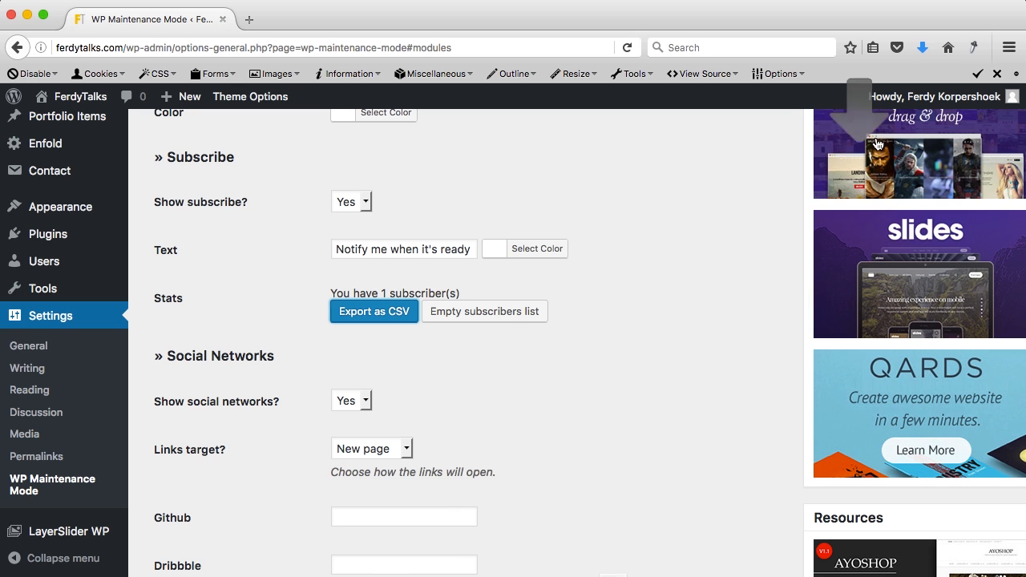
pyautogui.moveTo(806, 100)
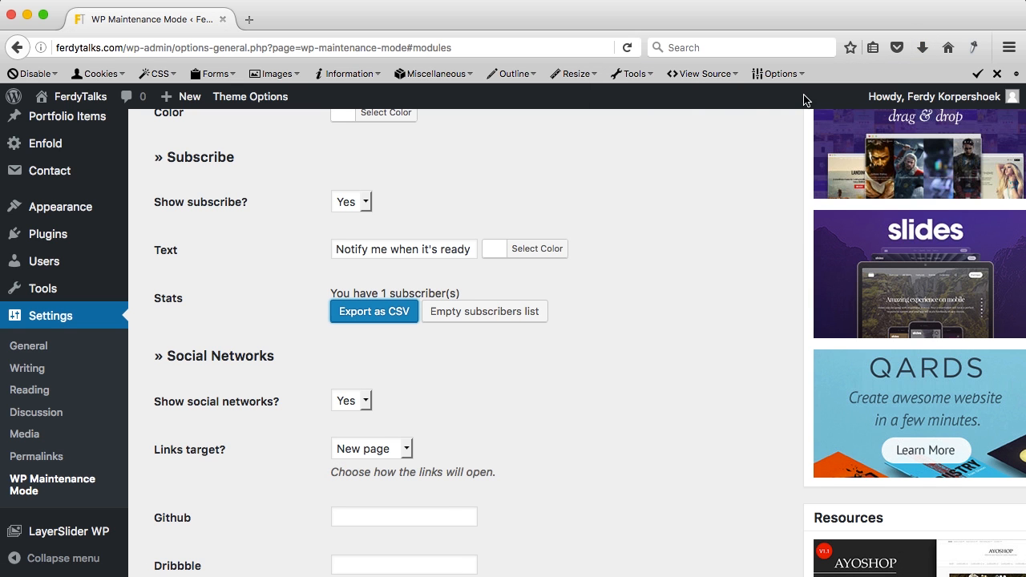
pyautogui.moveTo(351, 132)
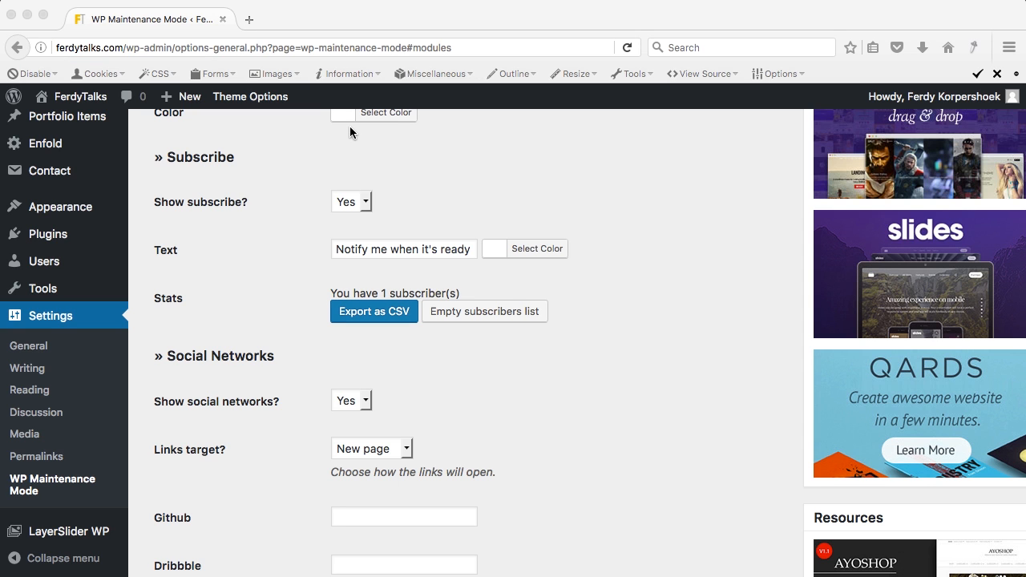
pyautogui.click(374, 311)
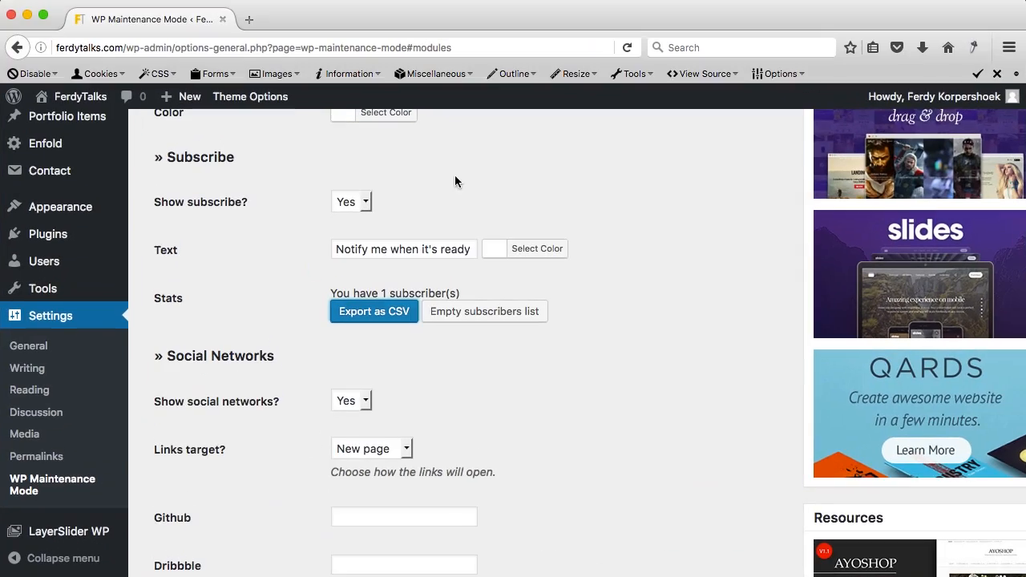
# Set Show subscribe? to No and save the module settings.
pyautogui.click(350, 201)
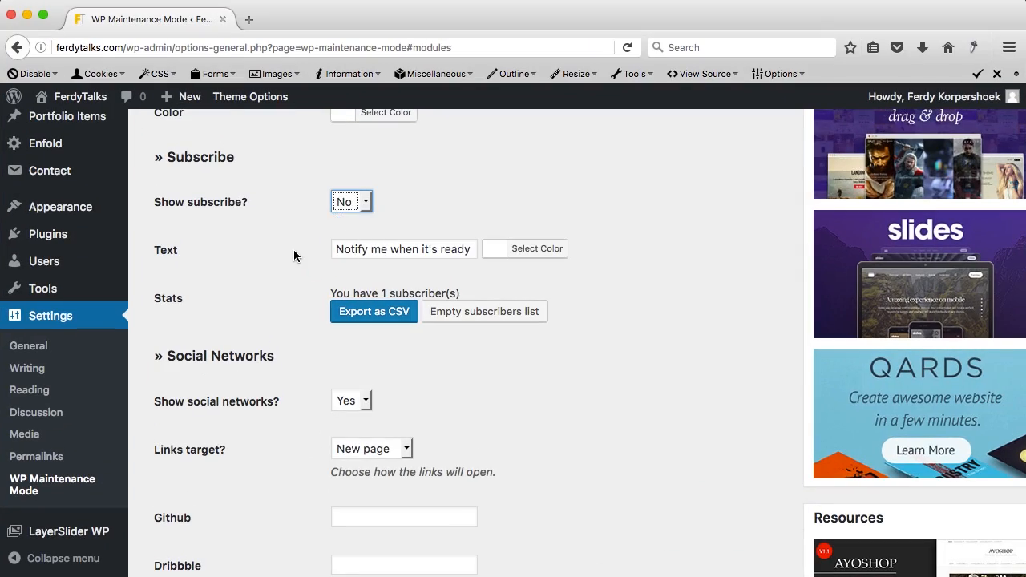
pyautogui.scroll(3)
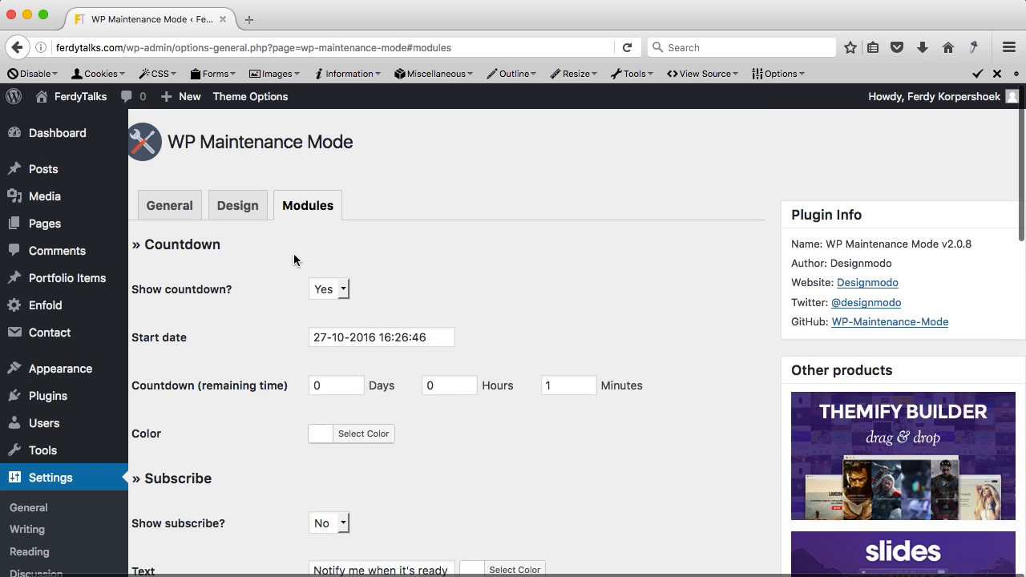
pyautogui.click(381, 337)
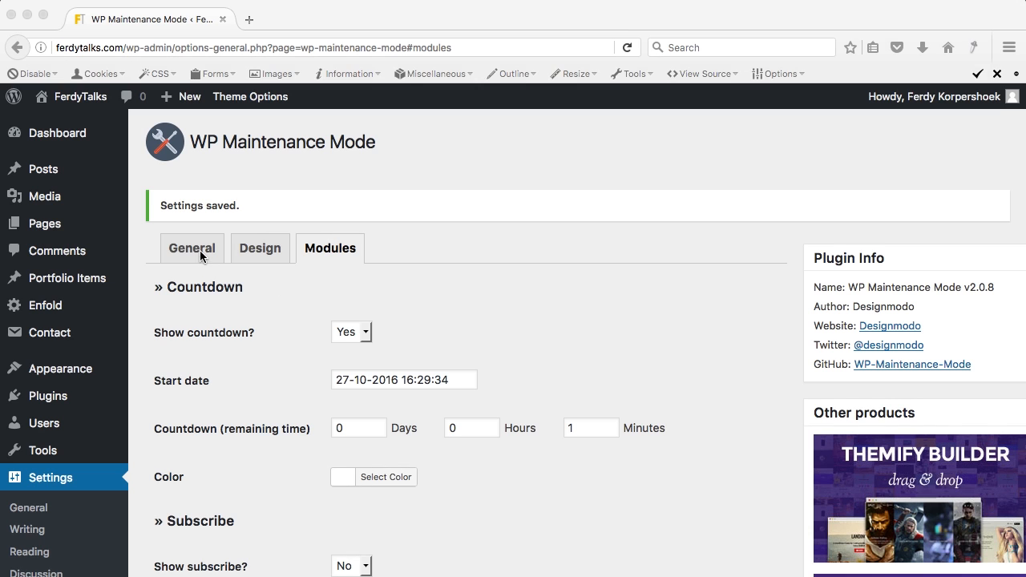
# Set the General tab's maintenance Status to Deactivated and save.
pyautogui.click(192, 248)
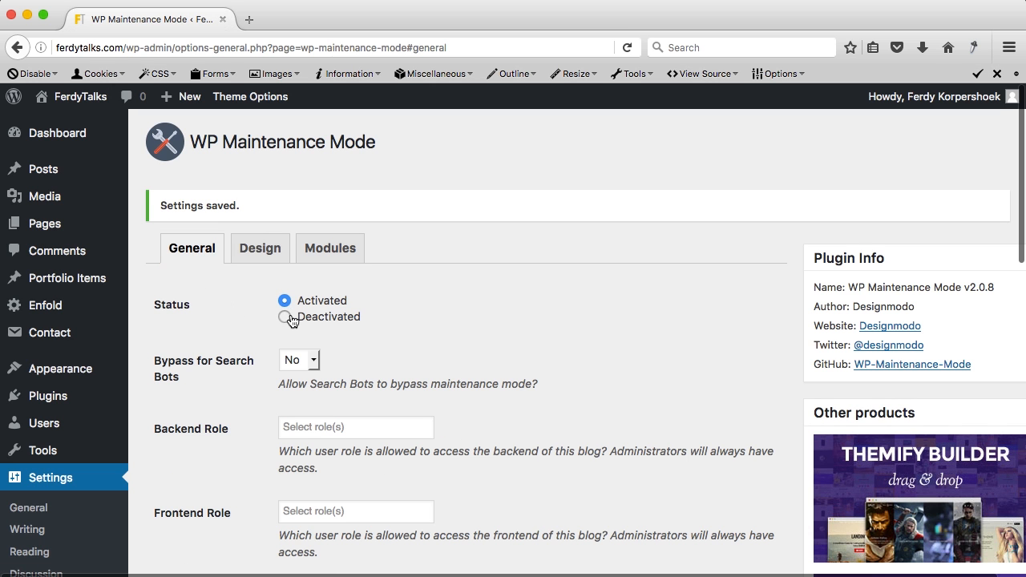
pyautogui.scroll(-3)
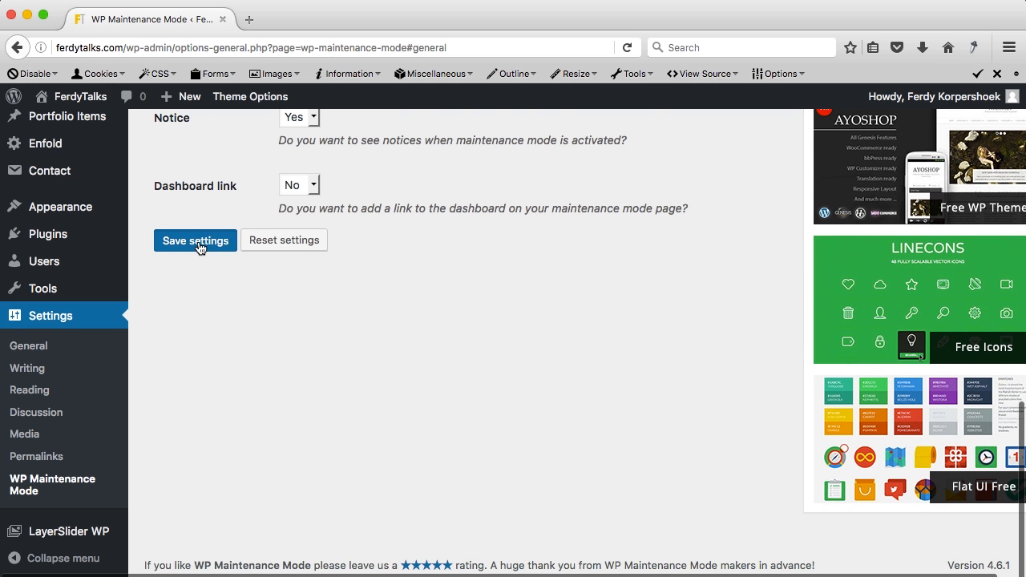
pyautogui.click(195, 240)
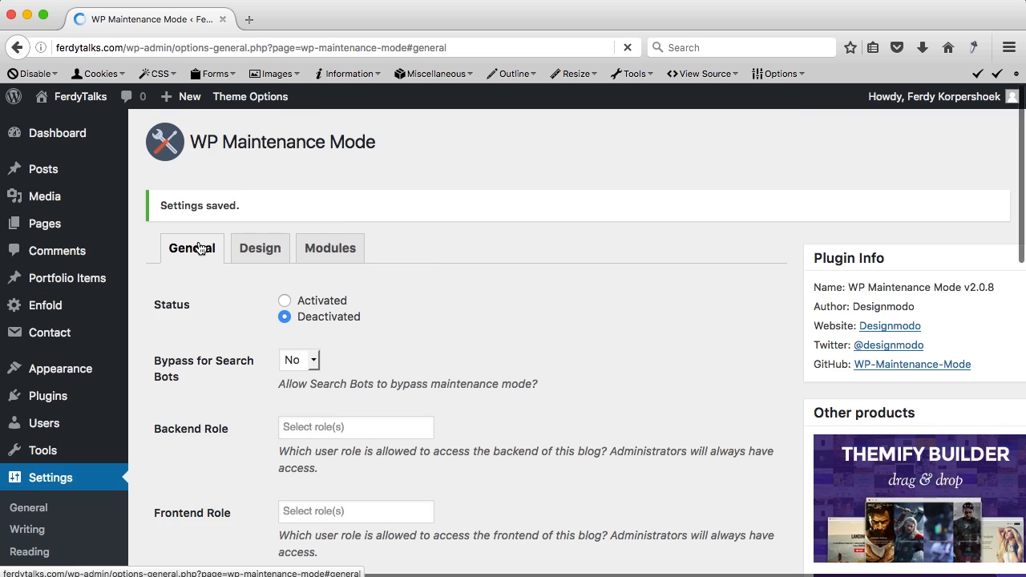